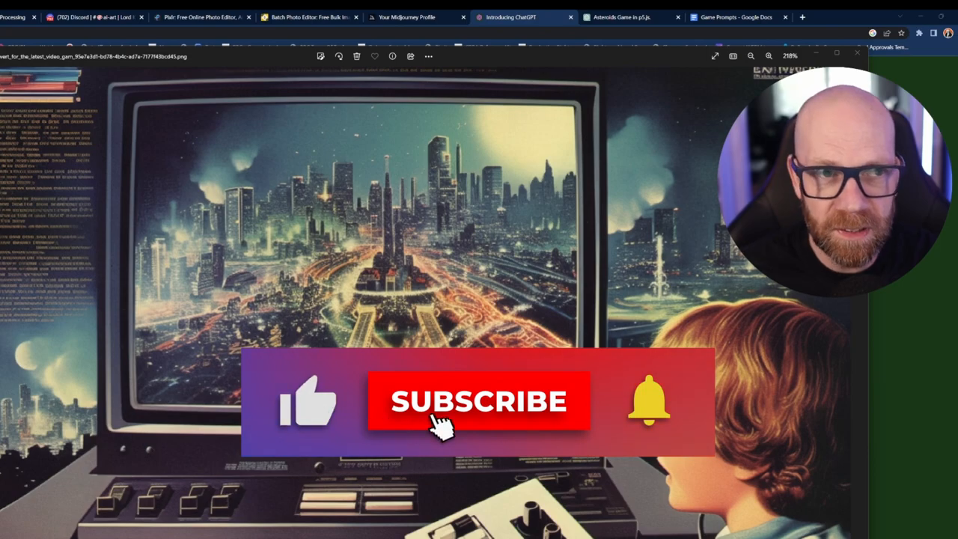
- Show Kris Kashtanova's tutorials page listing the AI art video guides
click(479, 401)
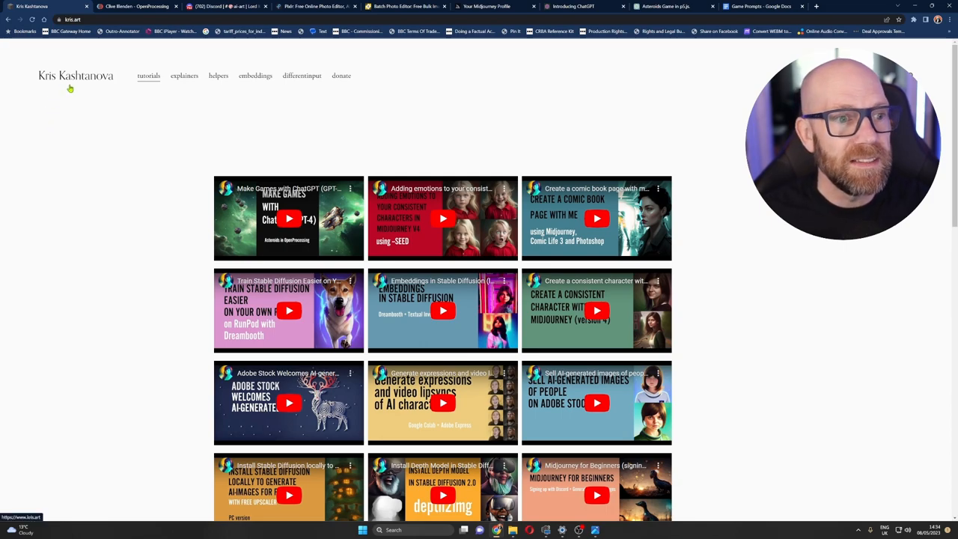
mouse_move(172, 203)
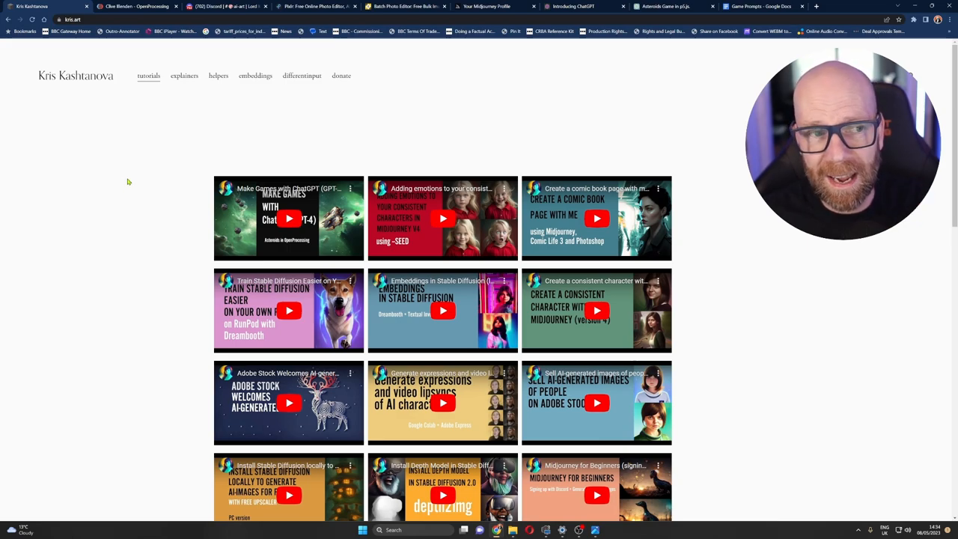
mouse_move(141, 180)
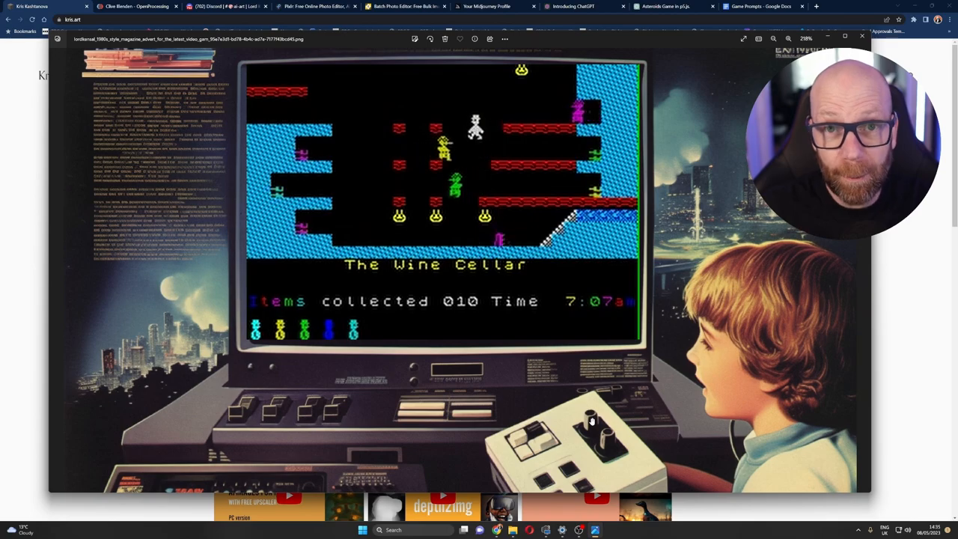
- Move past the retro artwork image to the OpenProcessing profile listing Lunar Asteroids, Asteroidsgpt and Game 1
click(572, 6)
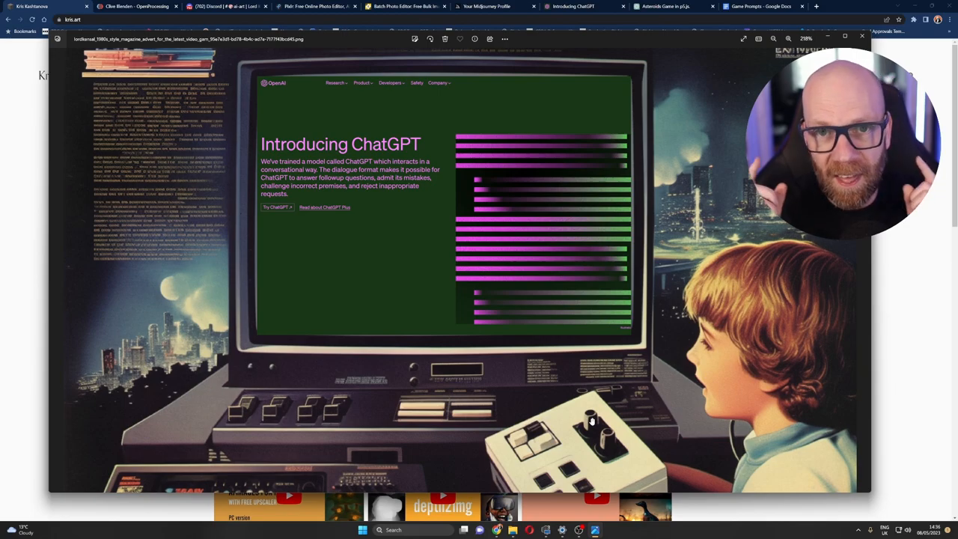
click(138, 6)
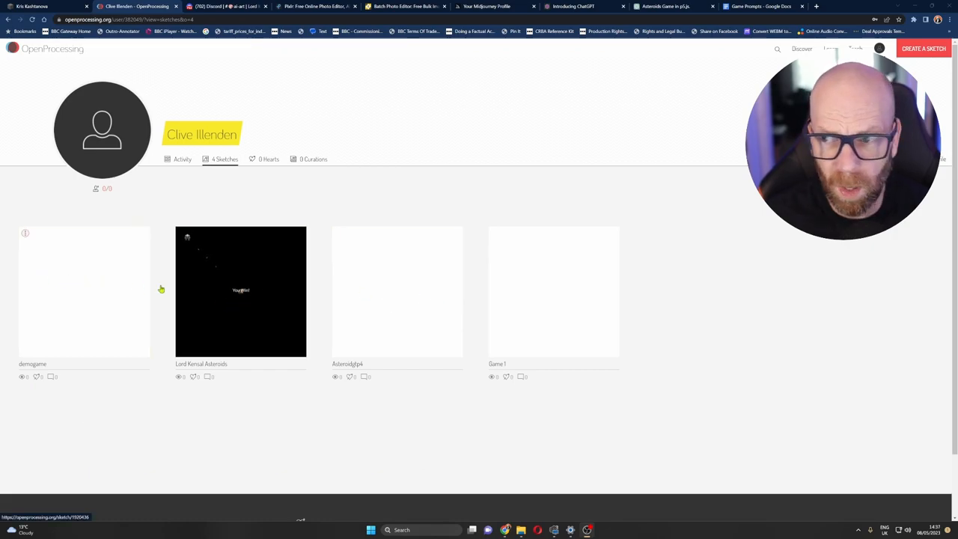
mouse_move(266, 292)
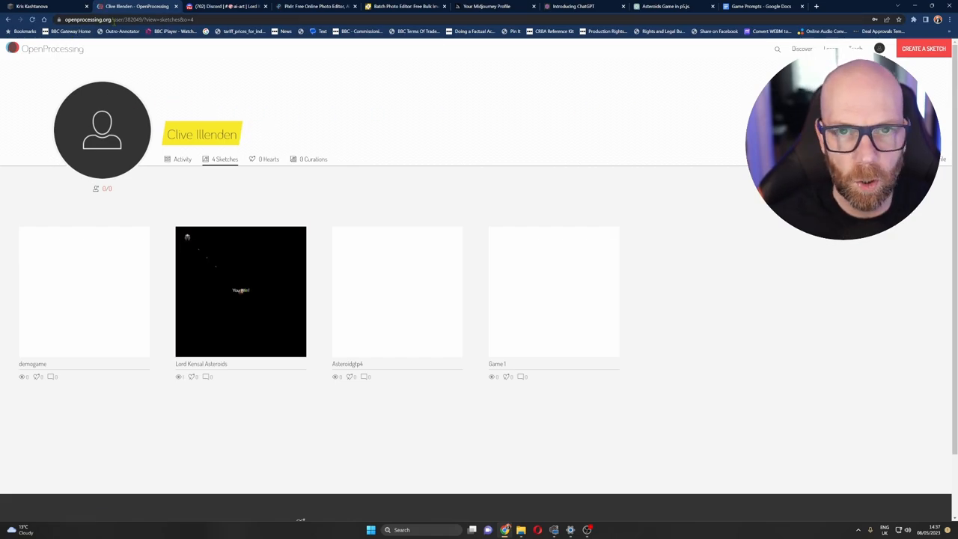
mouse_move(172, 30)
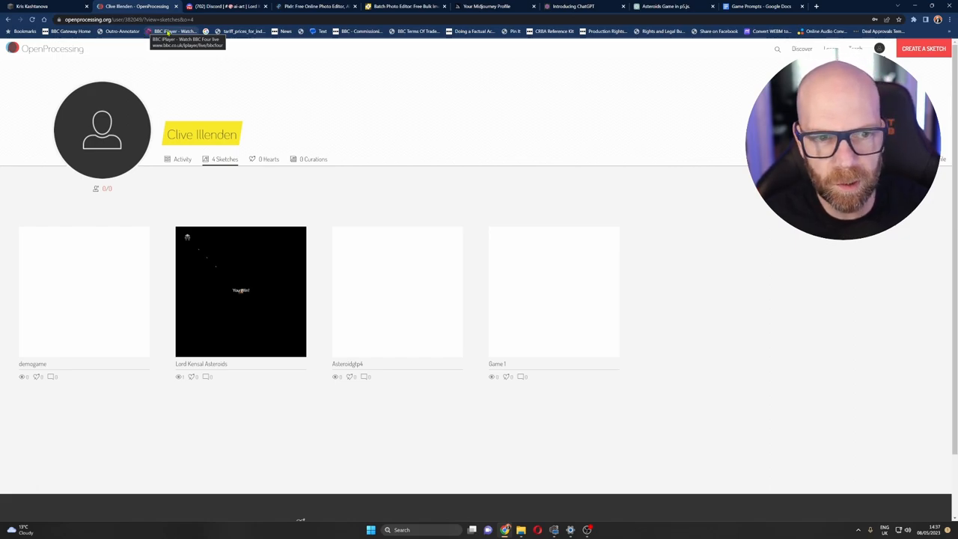
mouse_move(221, 60)
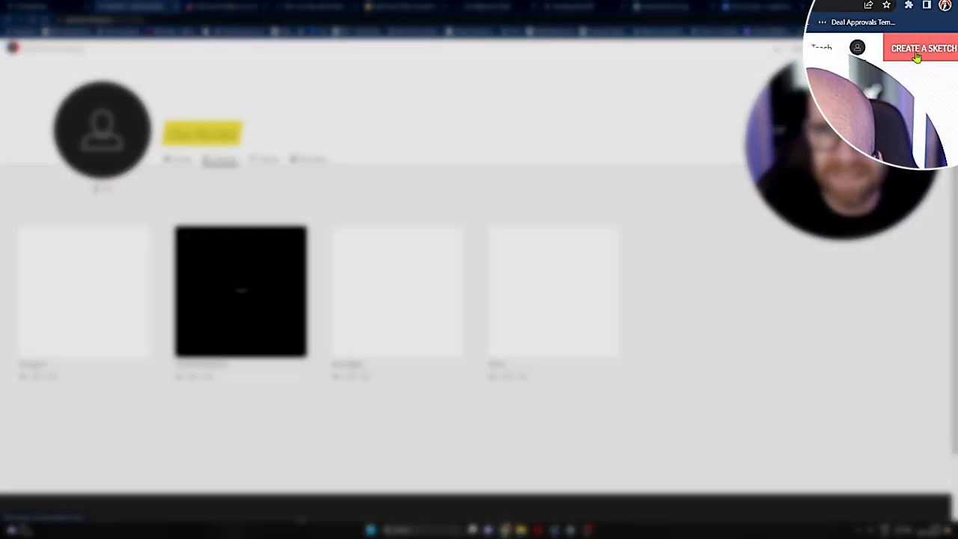
- Create the new My Next Game sketch, preview it once, and return to its starter code
click(922, 48)
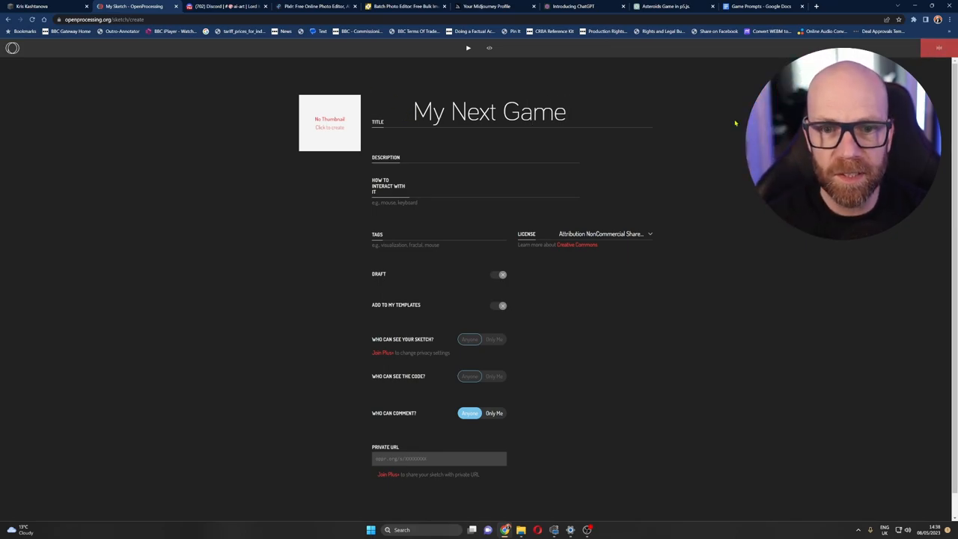
click(467, 48)
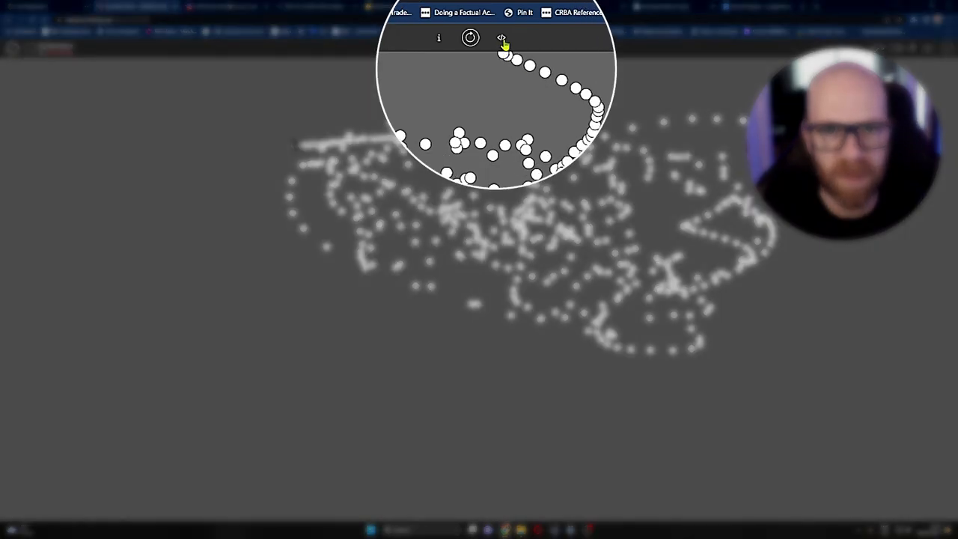
click(502, 37)
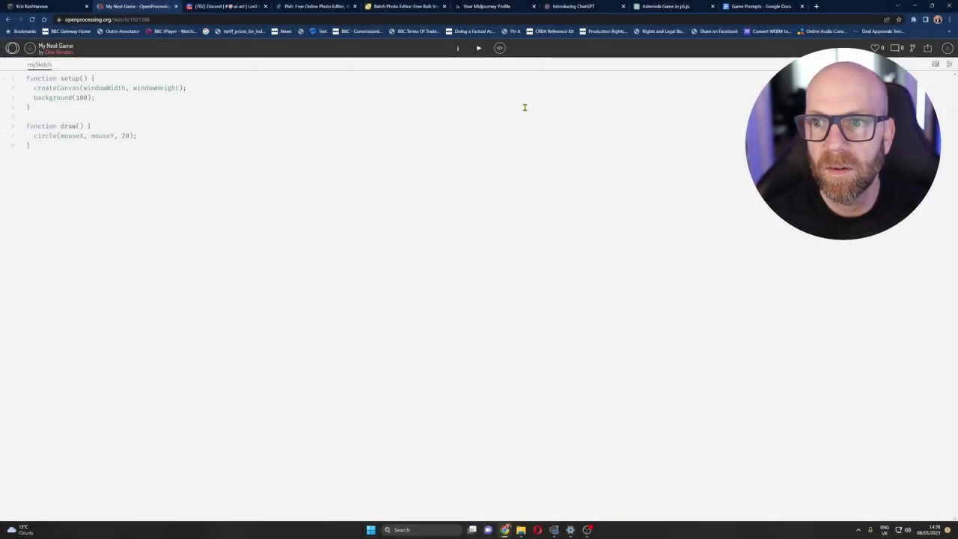
- Run the starter sketch to show the white dots, then clear all code from the editor
click(479, 48)
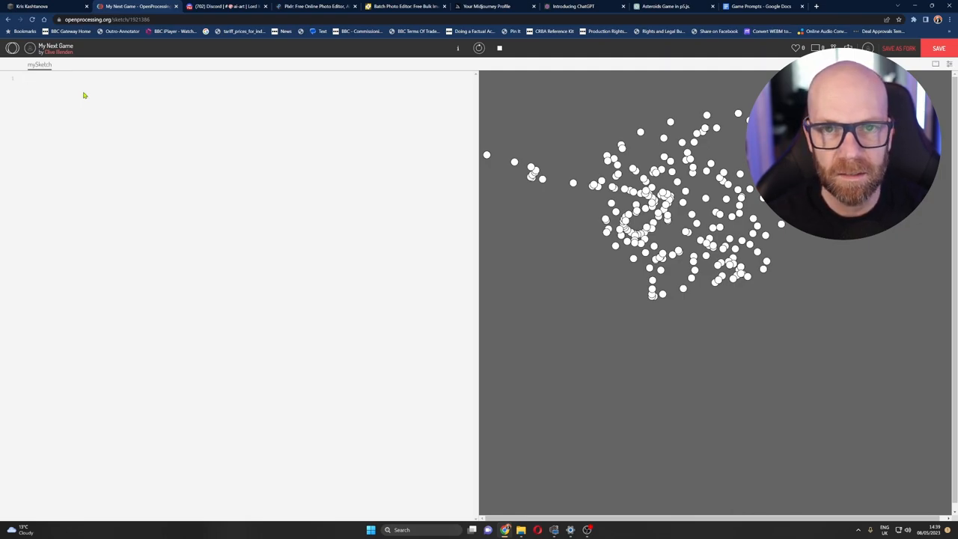
click(32, 81)
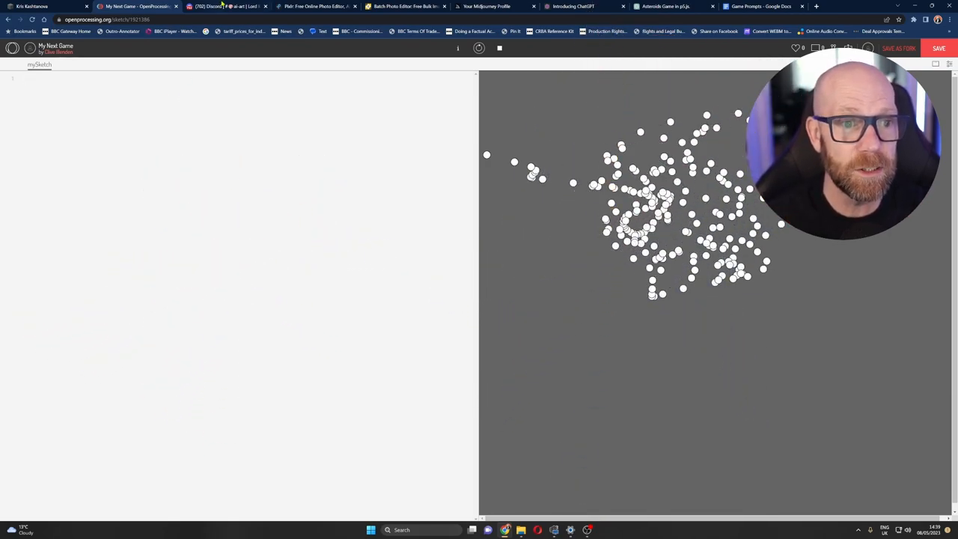
- Review the earlier Midjourney game-asset results in Discord's ai-art channel
click(227, 6)
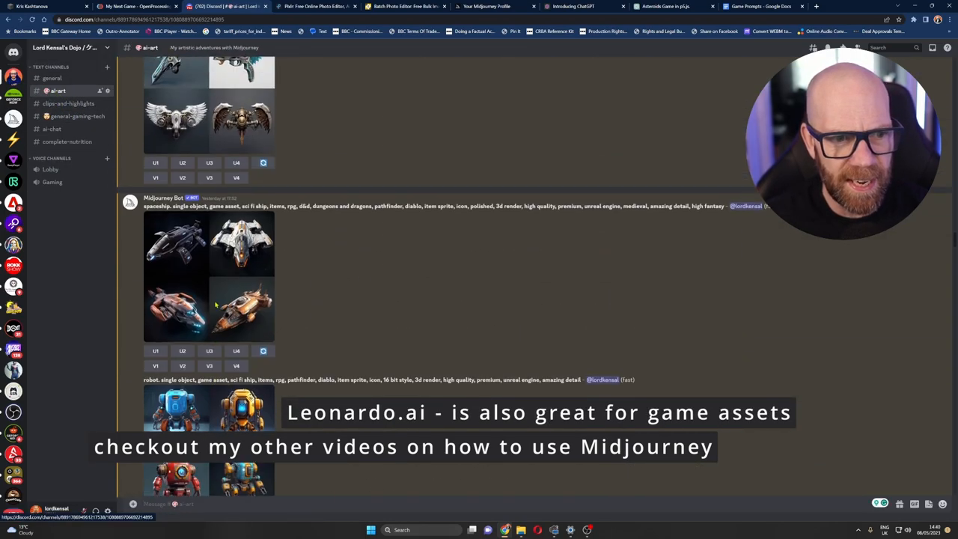
scroll(down, 3)
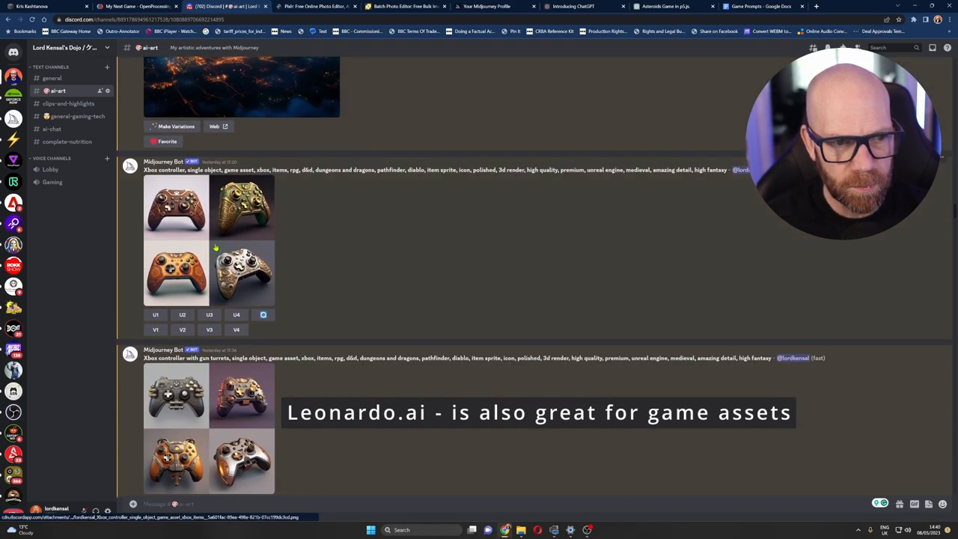
scroll(down, 3)
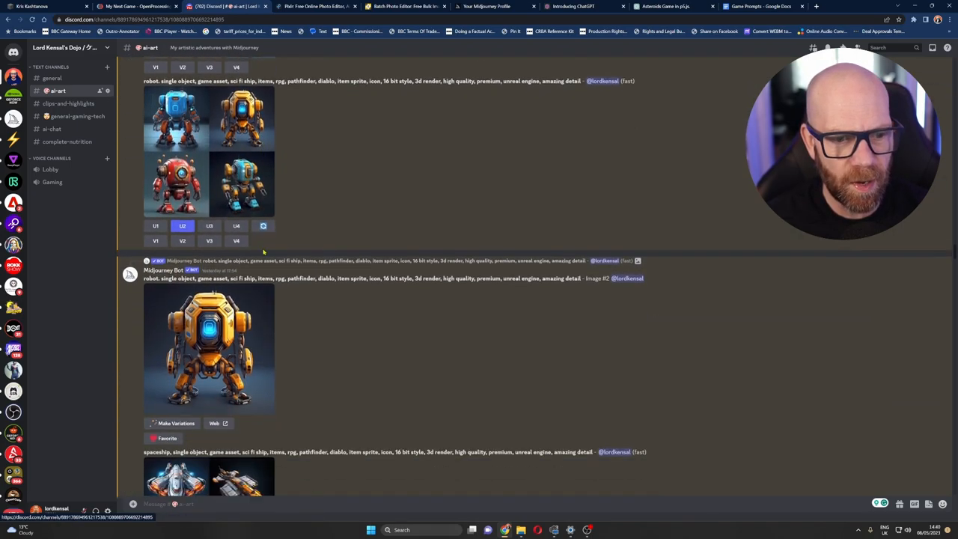
scroll(down, 3)
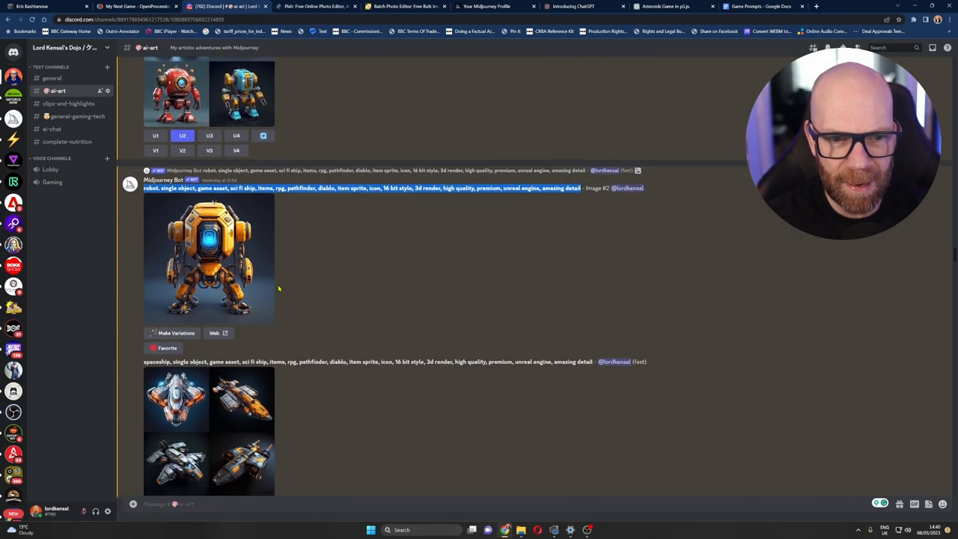
scroll(down, 3)
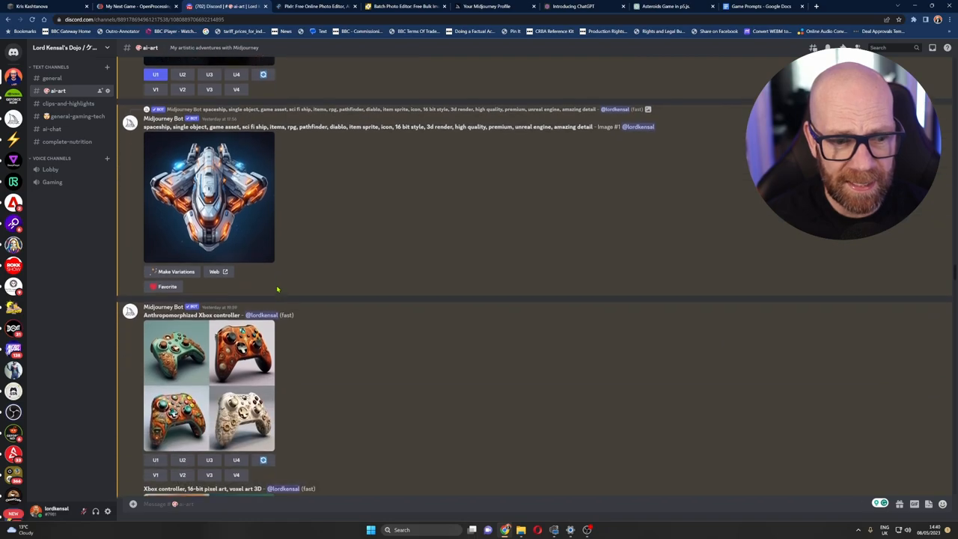
scroll(down, 3)
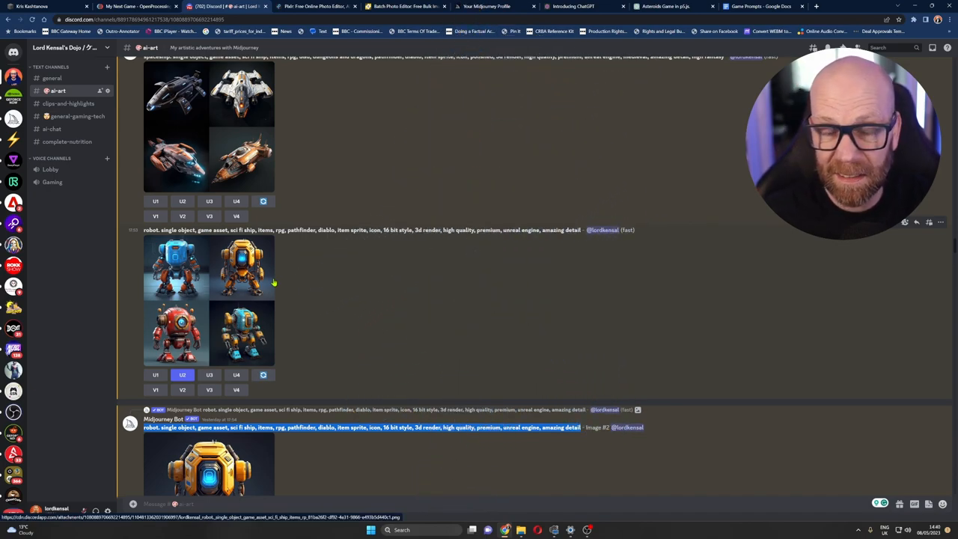
scroll(down, 3)
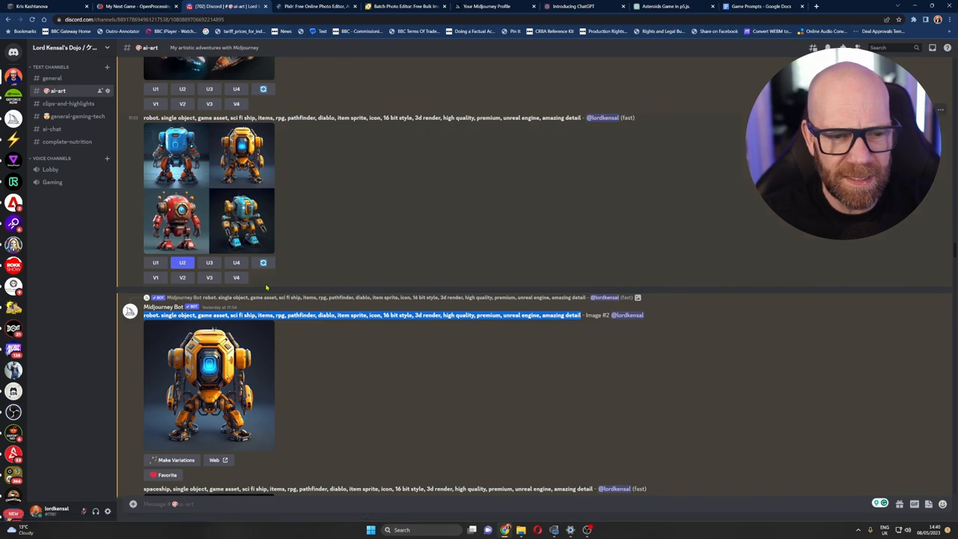
scroll(down, 3)
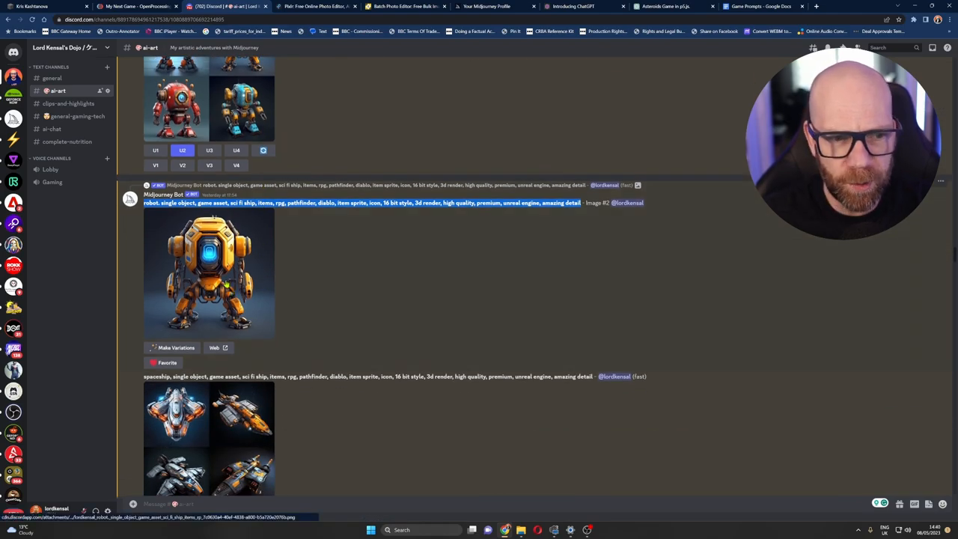
scroll(down, 3)
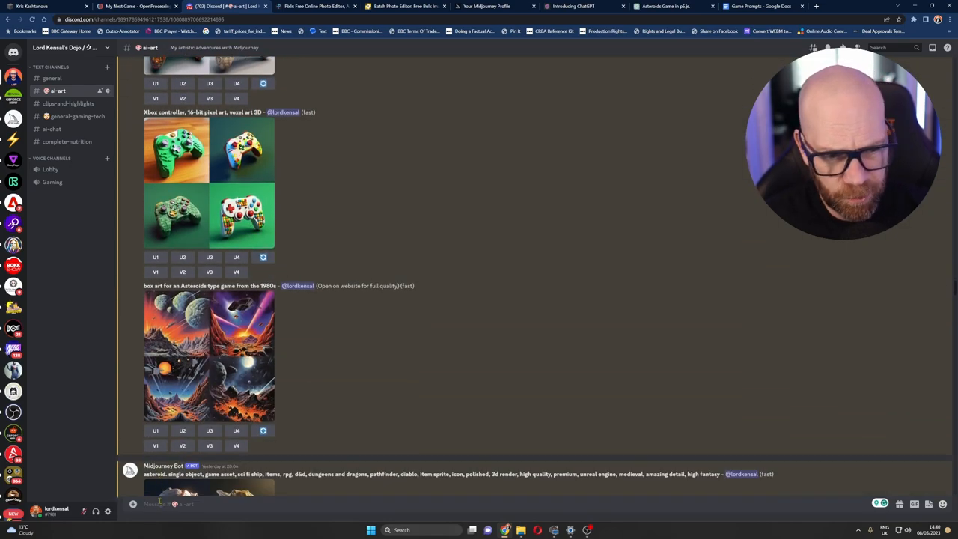
- Start an /imagine command and paste the asteroid game-asset prompt from the Game Prompts document
text(/imagine)
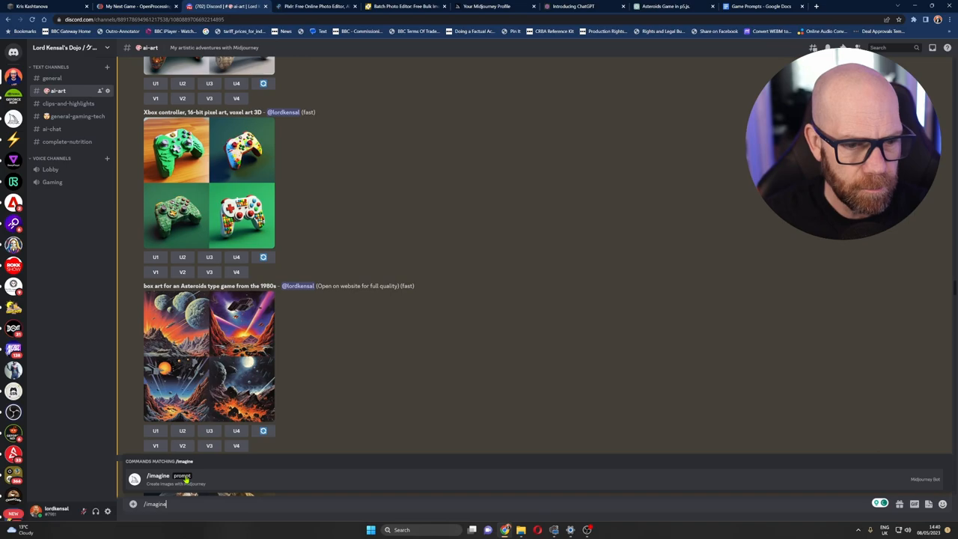
click(761, 6)
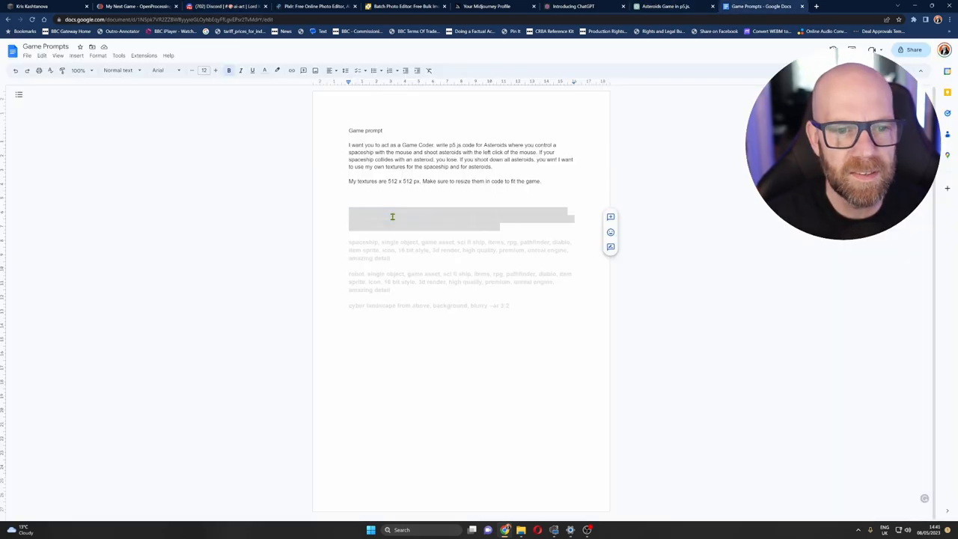
click(224, 6)
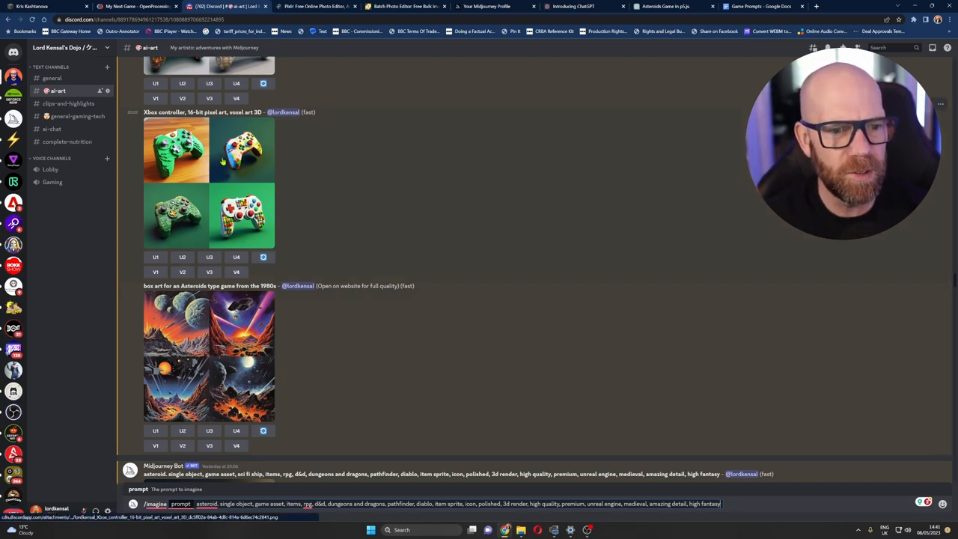
mouse_move(302, 266)
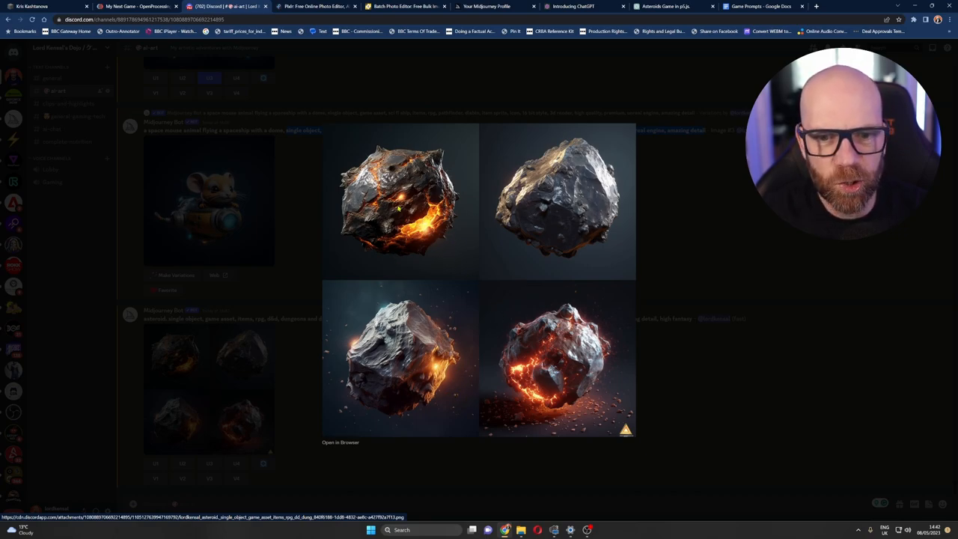
- Close the enlarged preview of the four fiery asteroid images Midjourney returned
click(340, 441)
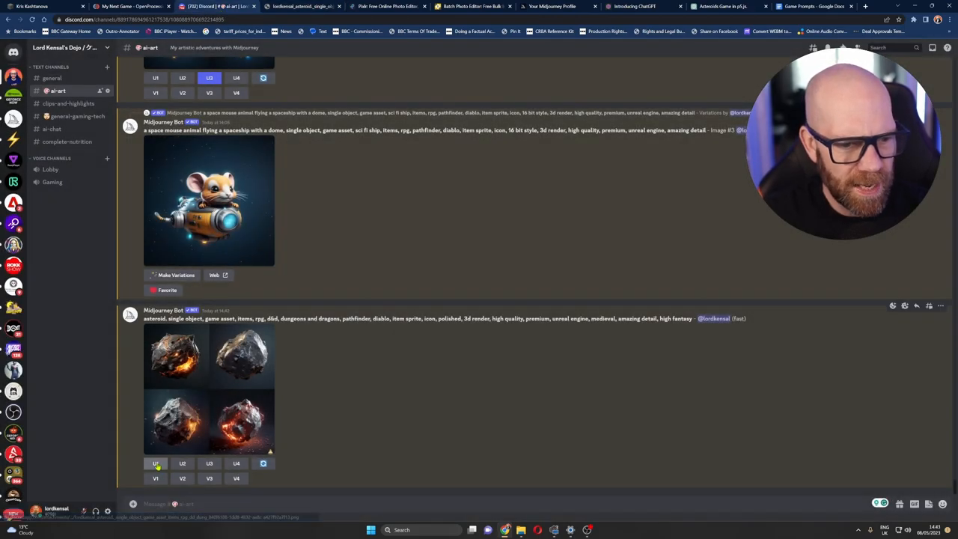
- Save the upscaled asteroid image as asteroidmain in a new 'game assets' folder under GAMES
right_click(464, 277)
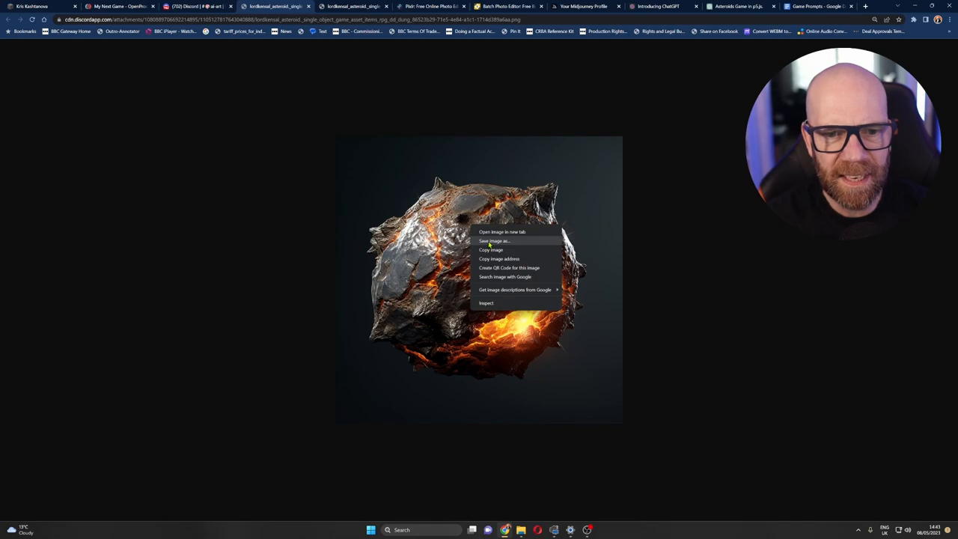
click(493, 240)
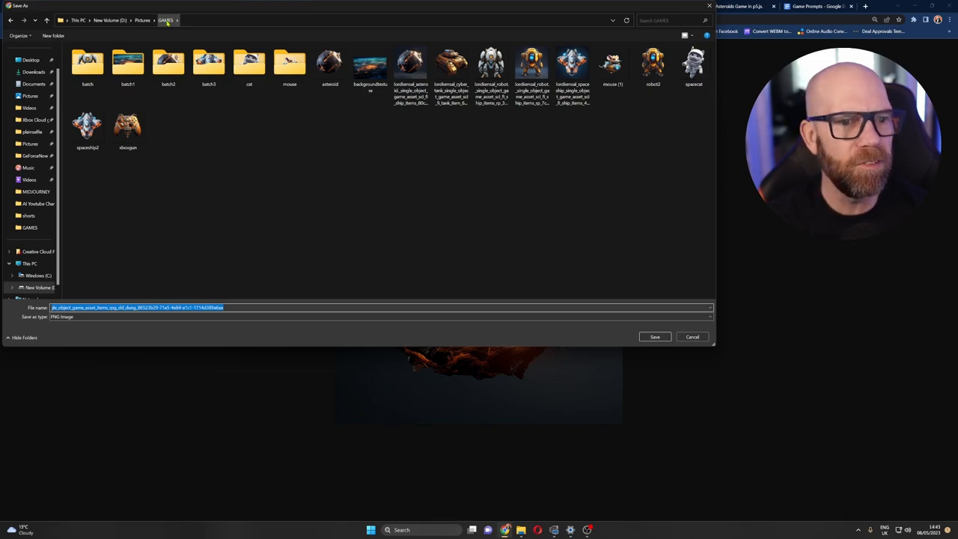
right_click(224, 142)
text(asteroidmain)
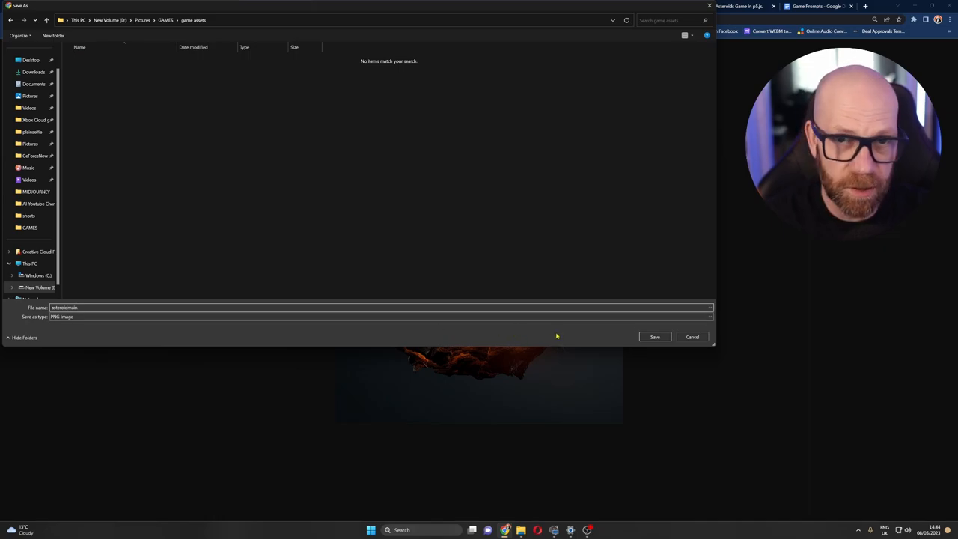
click(655, 335)
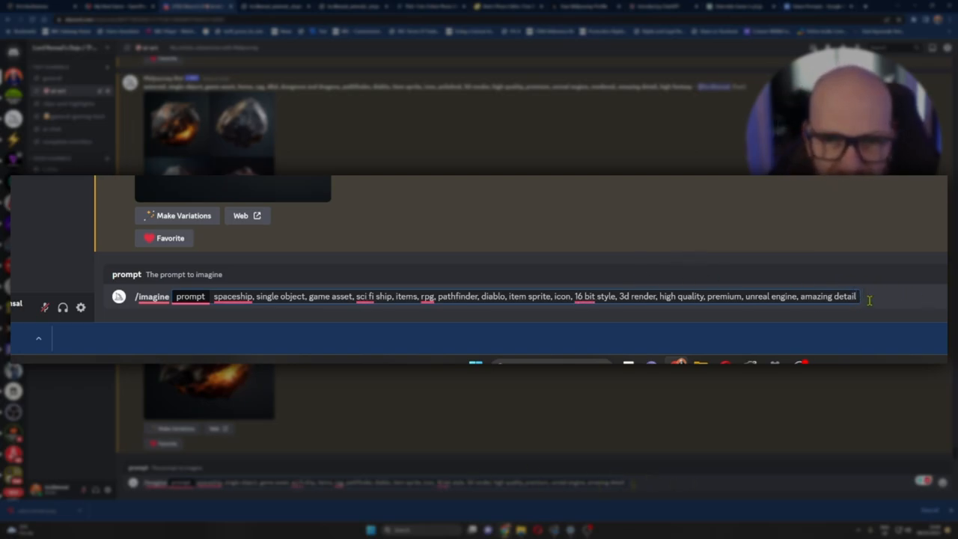
- Generate the spaceship images and save the upscaled yellow ship as spaceshipmain beside the asteroid
key(enter)
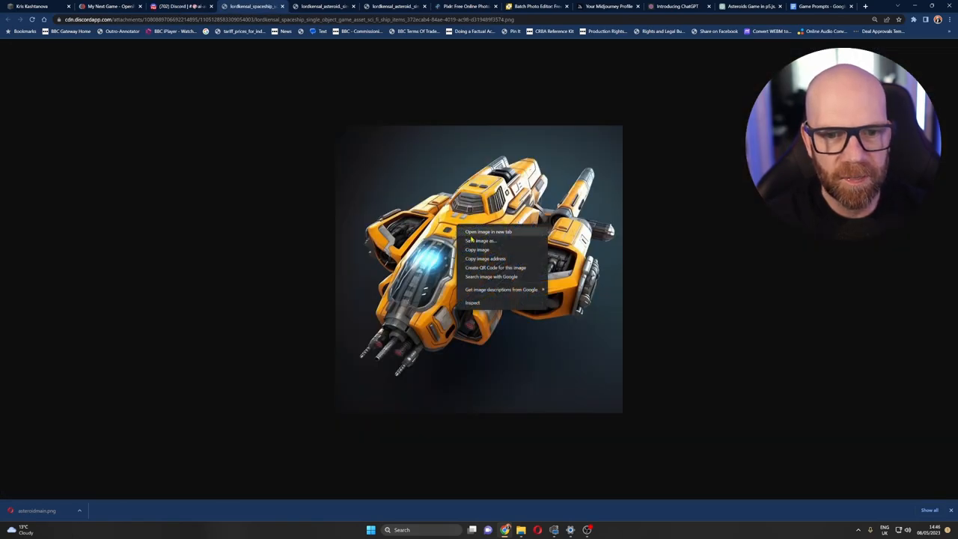
click(481, 240)
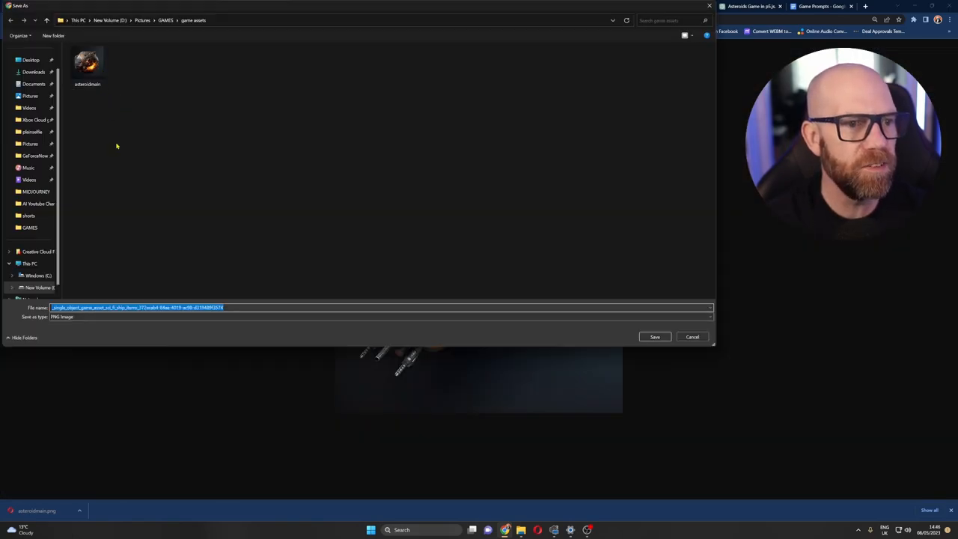
text(spaceshipmain)
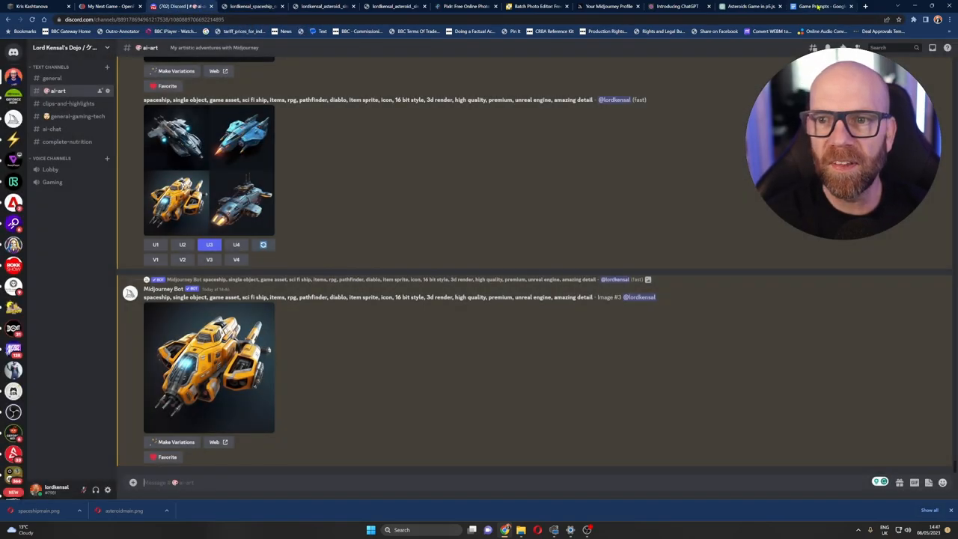
- Begin a new /imagine prompt for a deep-space spiral galaxy nebula background at 3:2
click(820, 6)
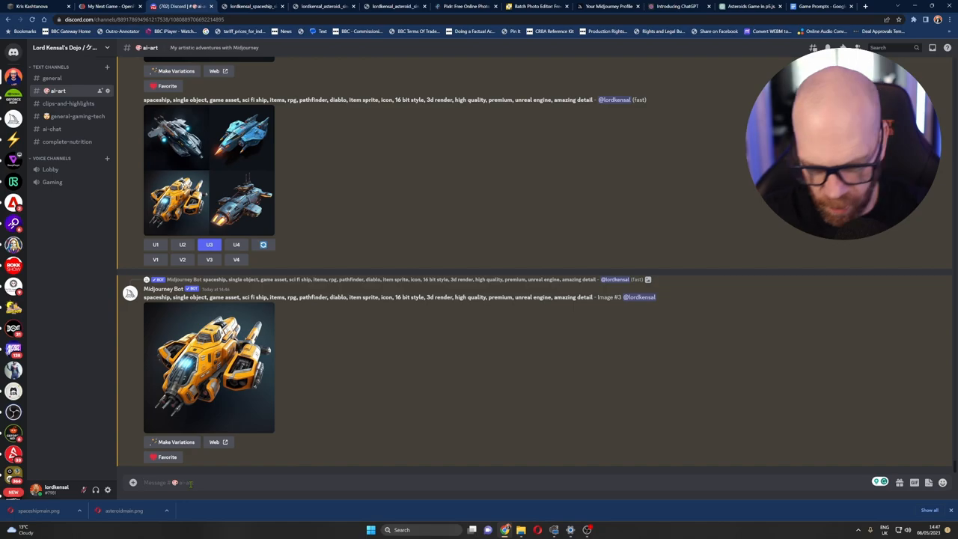
text(/im)
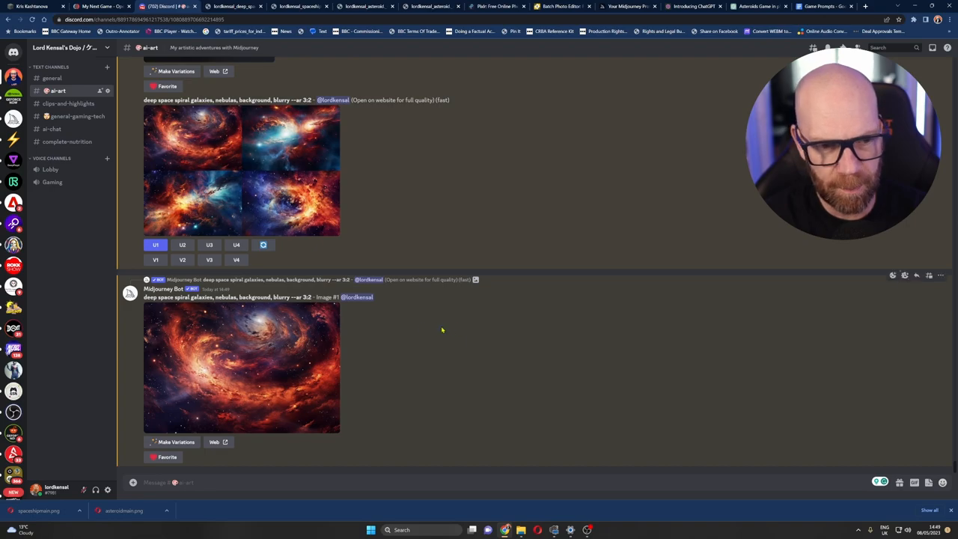
- Save the upscaled galaxy nebula image as 'background' in the game assets folder
click(241, 365)
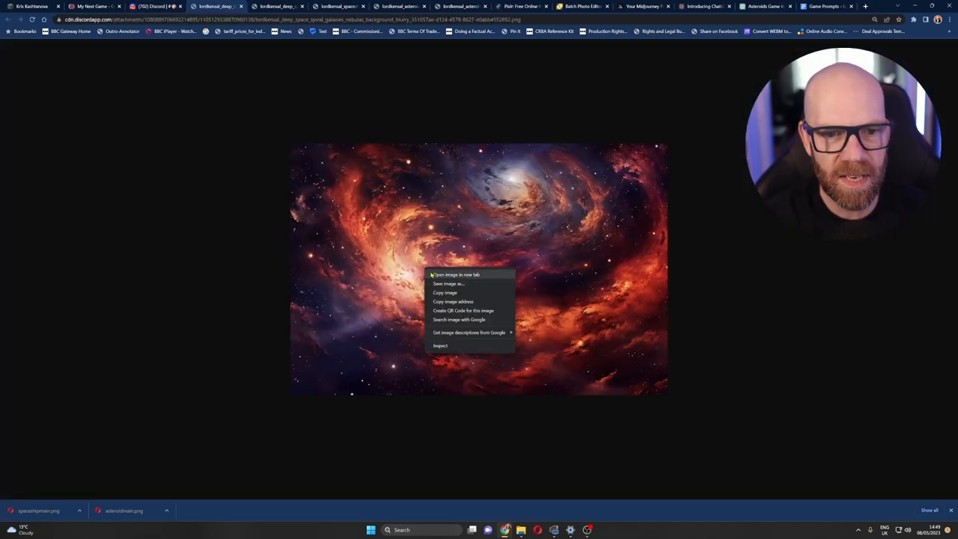
click(449, 284)
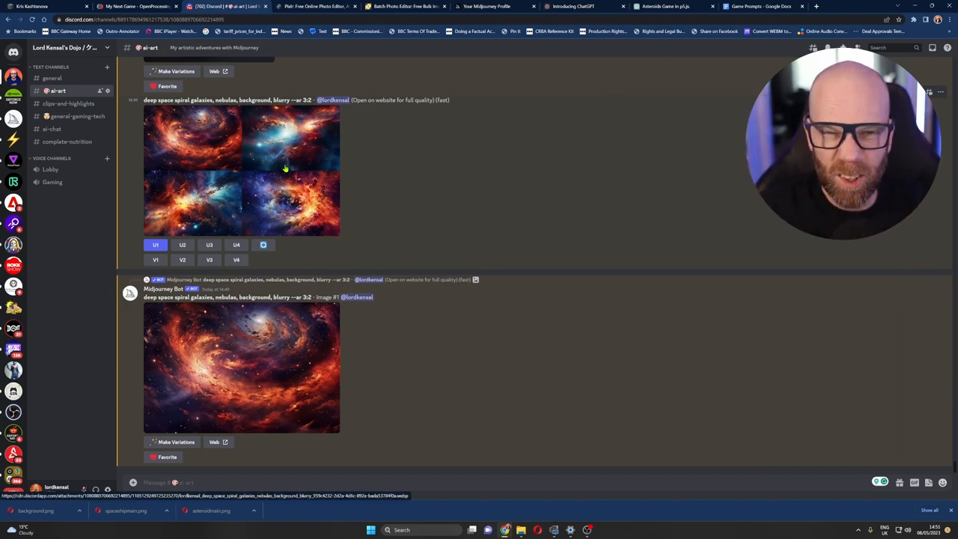
- Remove backgrounds from asteroidmain and spaceshipmain in Pixlr and save the asteroid cut-out
click(315, 6)
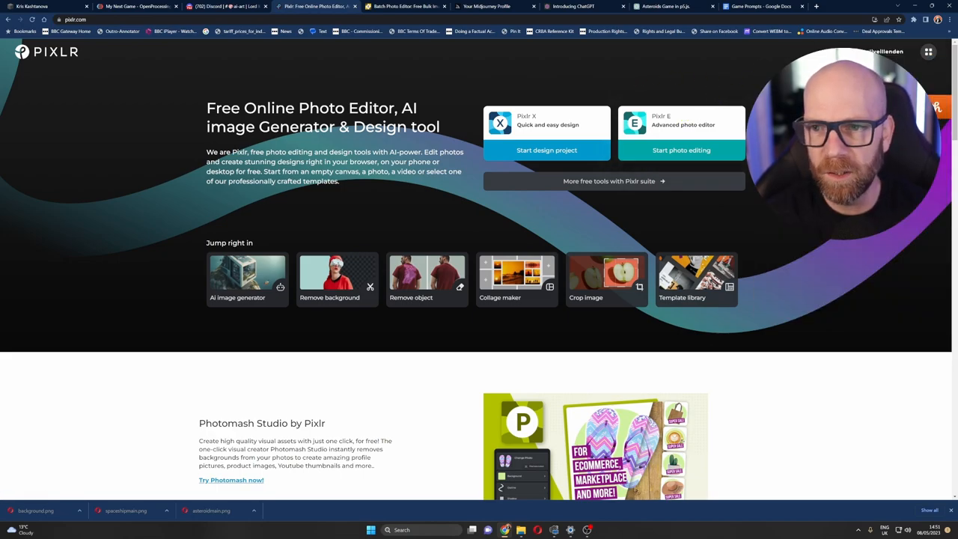
click(928, 51)
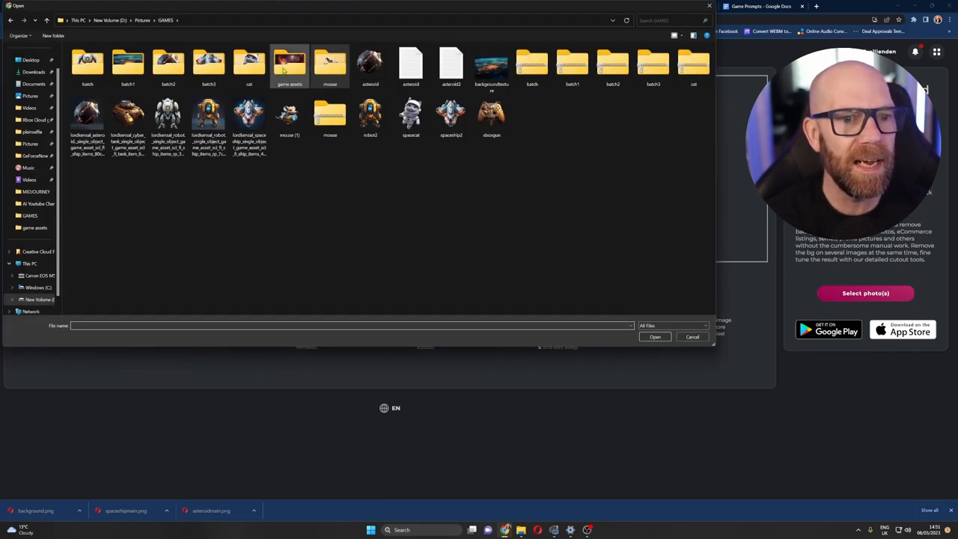
double_click(290, 63)
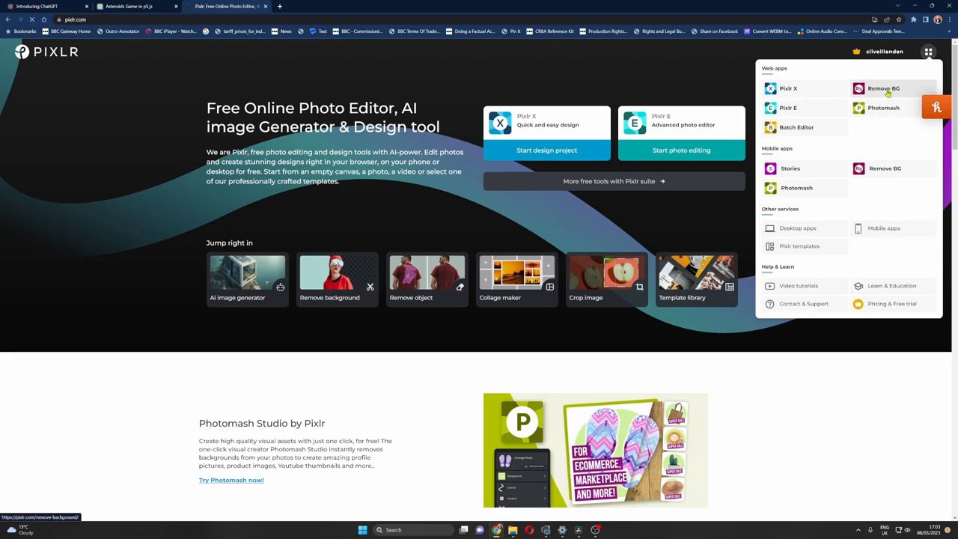
click(883, 88)
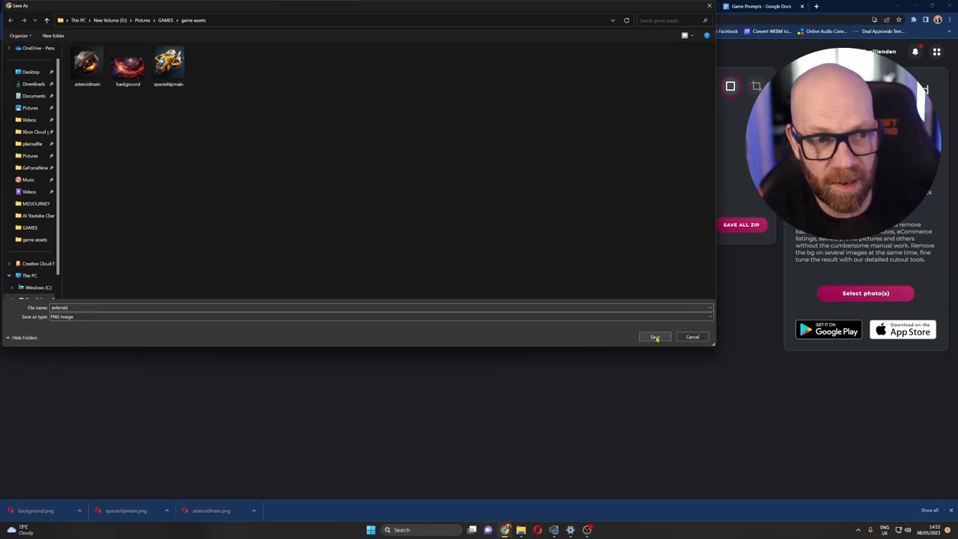
click(656, 337)
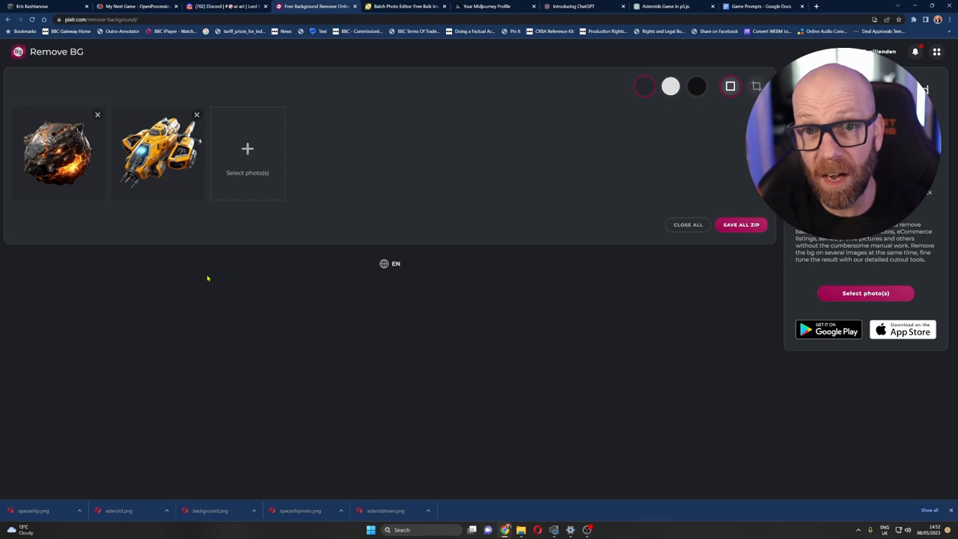
- Load the spaceship and asteroid cut-outs into Pixlr's Batch Editor
click(937, 51)
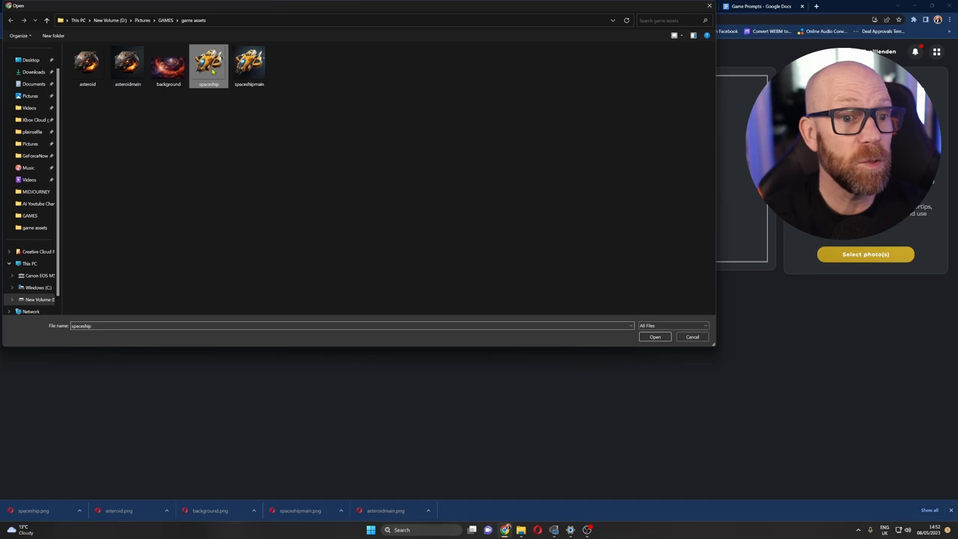
click(87, 63)
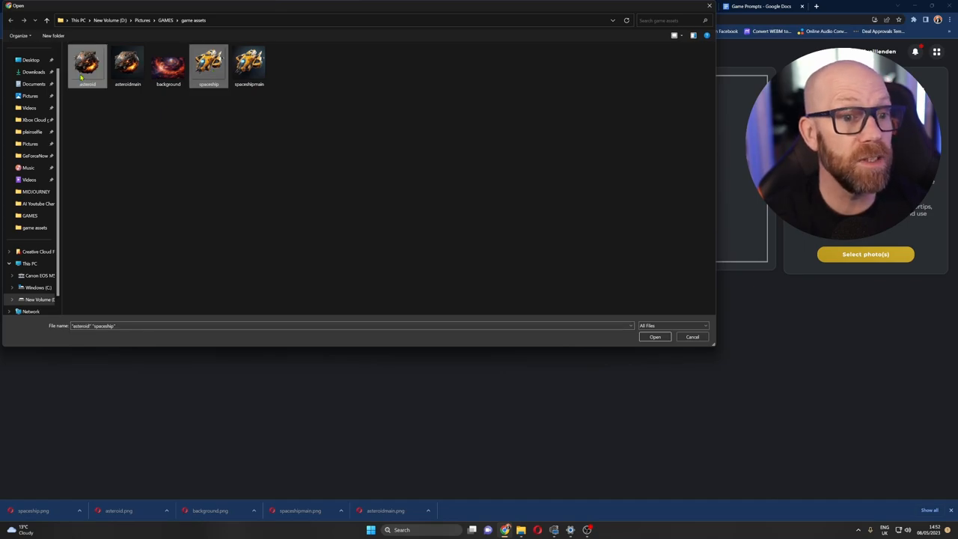
click(655, 337)
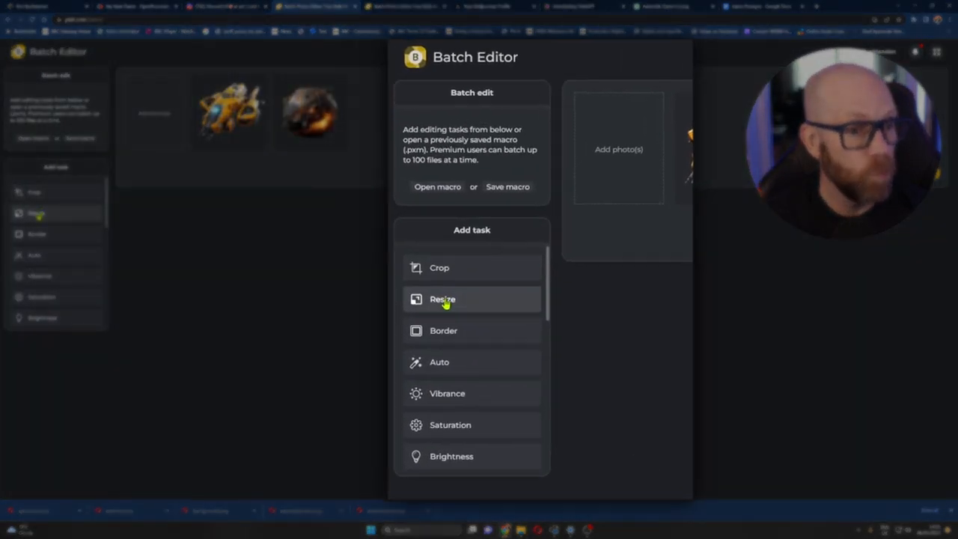
- Add a Resize task with width 512 and export the batch as PNG
click(443, 299)
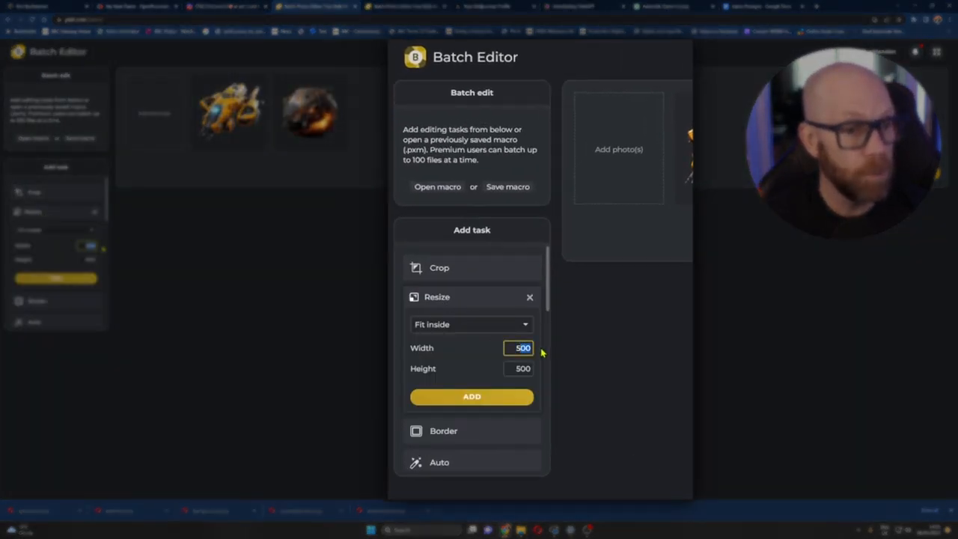
text(512)
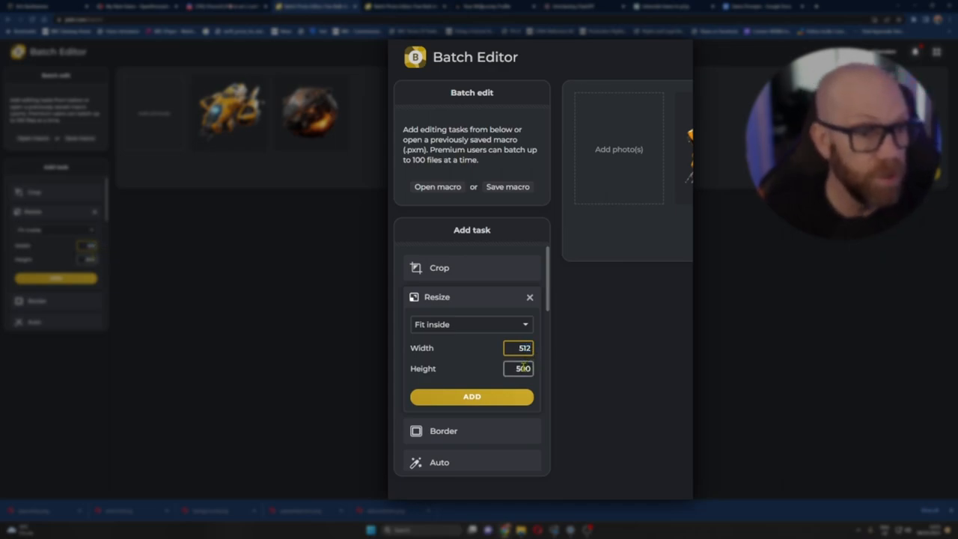
click(471, 396)
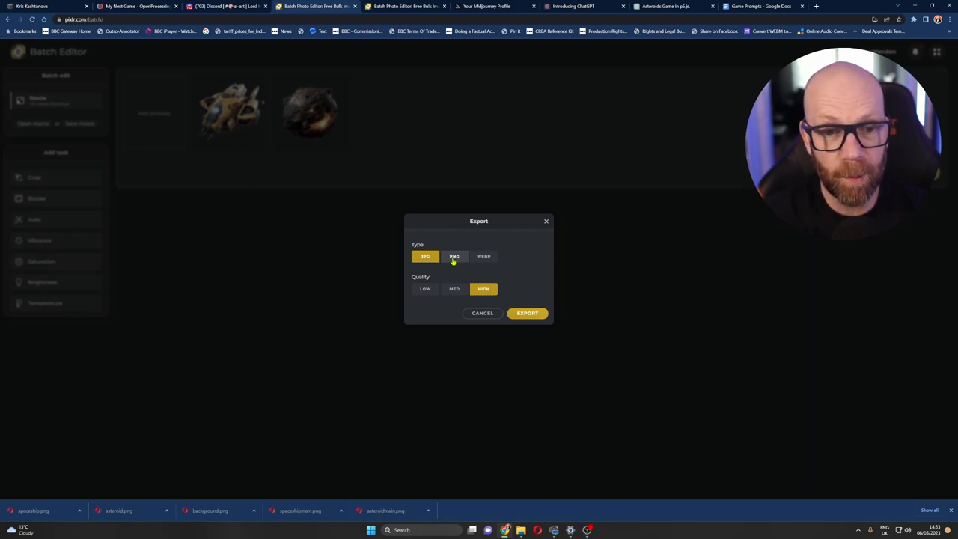
click(455, 256)
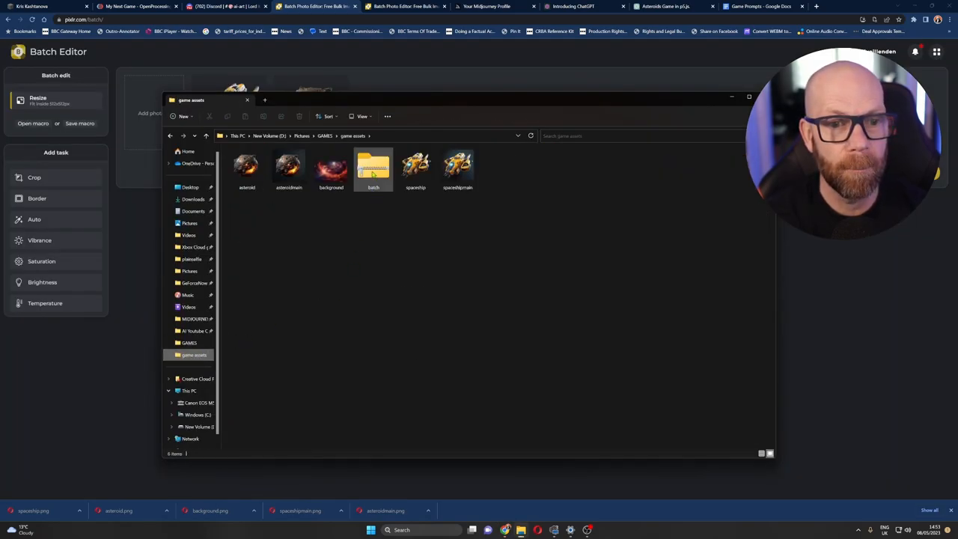
- Extract the batch zip and open the folder holding the resized asteroid and spaceship images
right_click(372, 166)
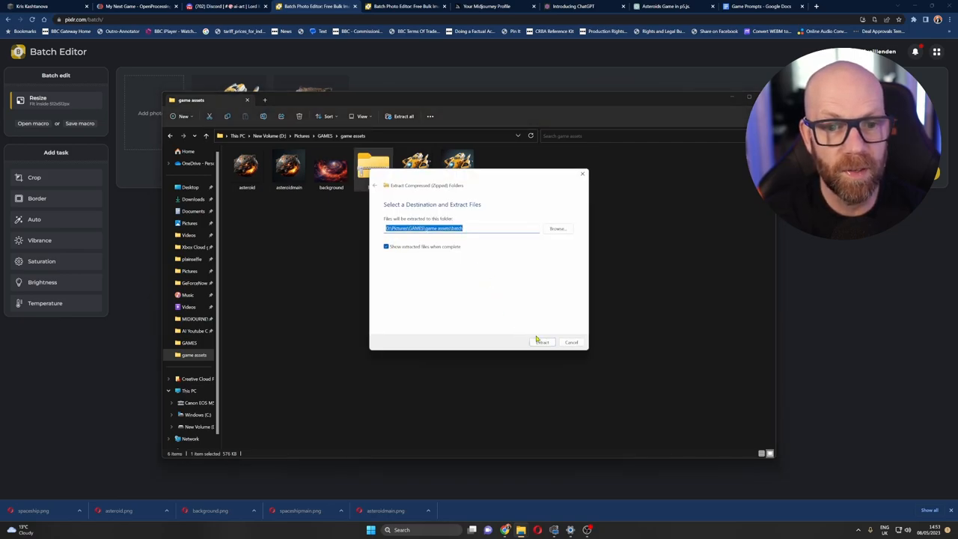
click(542, 341)
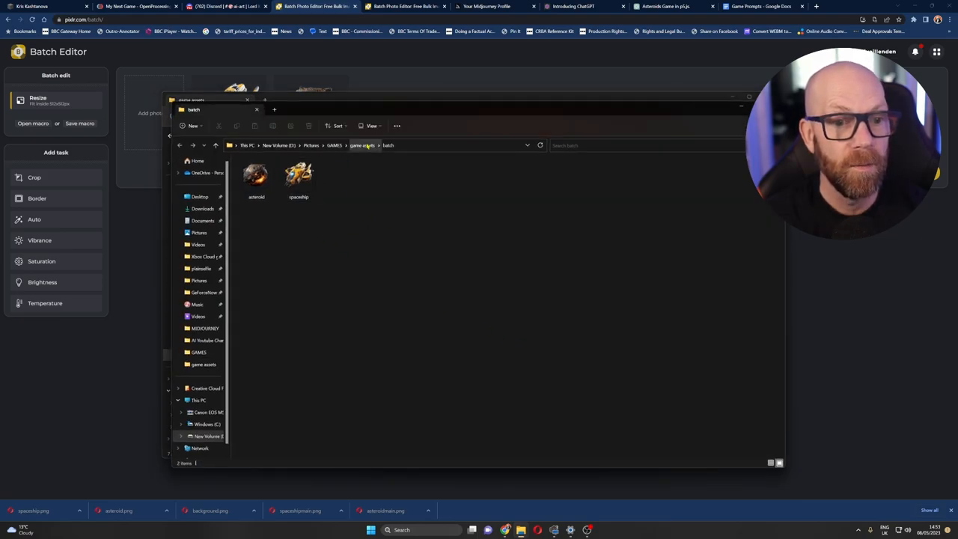
click(256, 177)
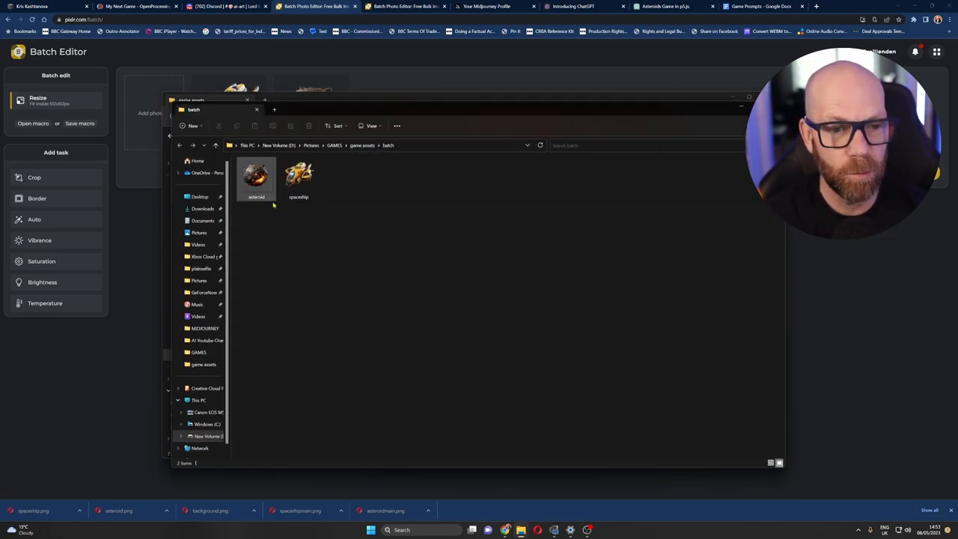
click(298, 177)
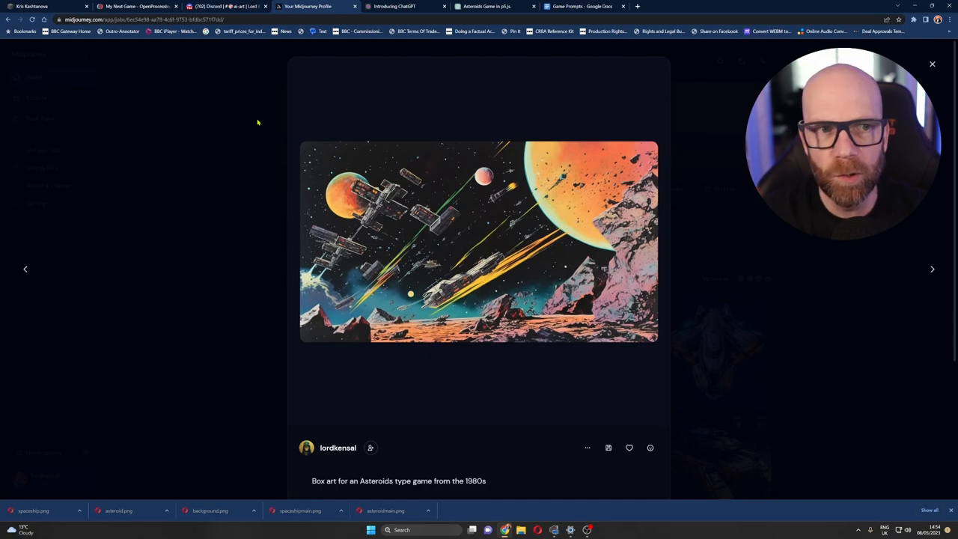
mouse_move(306, 71)
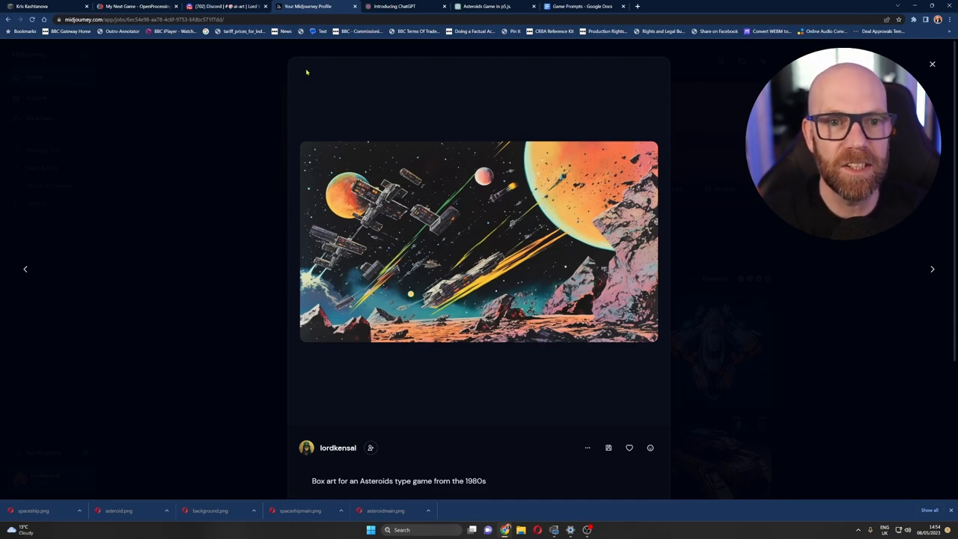
- Switch from the Midjourney box art to the Introducing ChatGPT browser tab
click(395, 6)
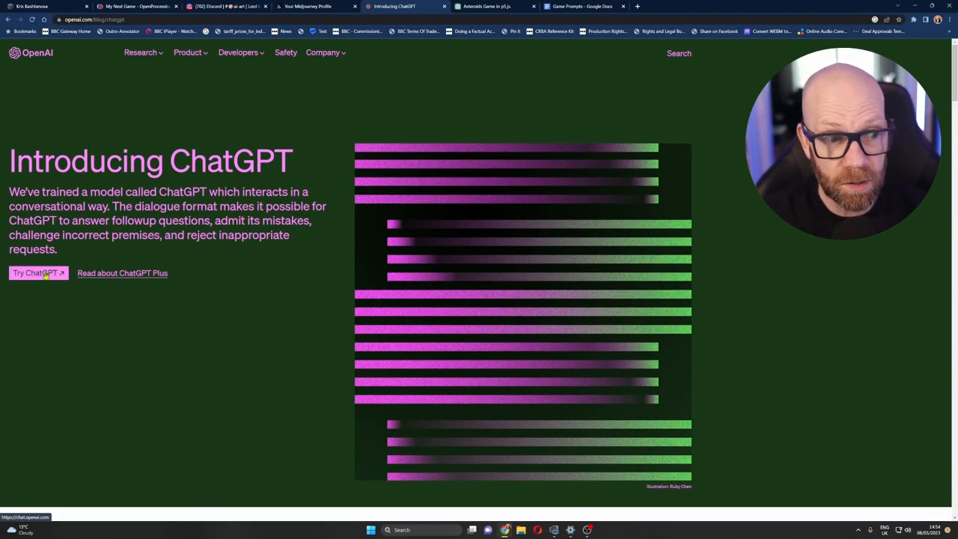
- Start a new ChatGPT conversation and choose GPT-4 as the model
click(34, 273)
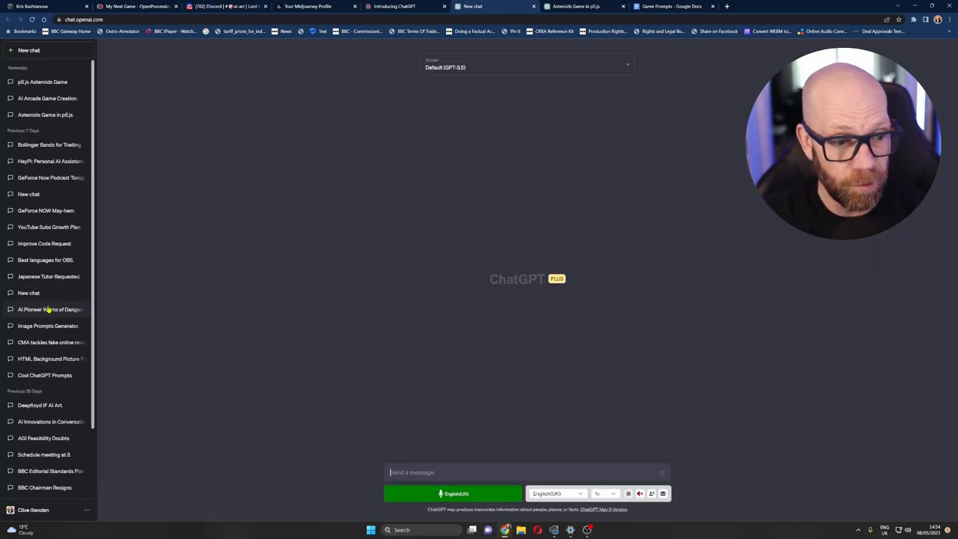
click(527, 66)
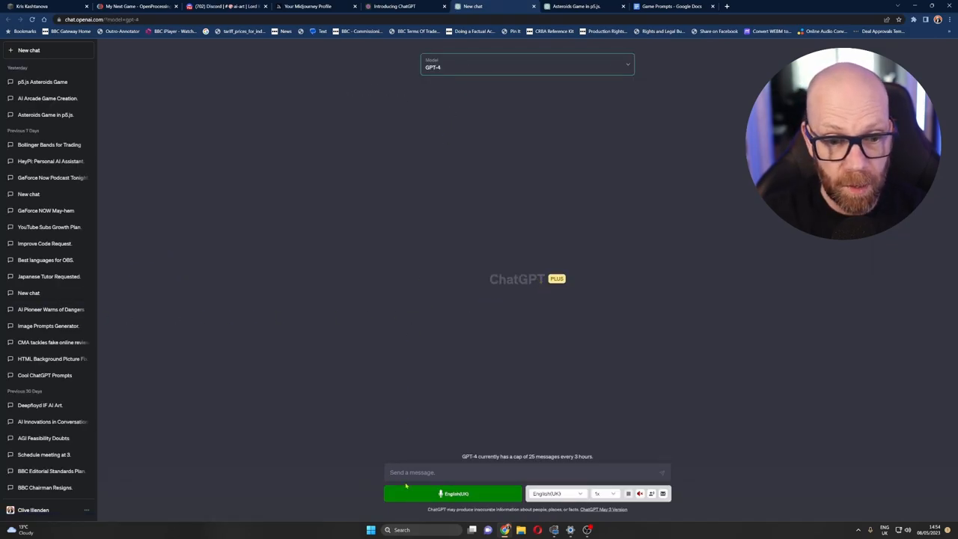
click(669, 6)
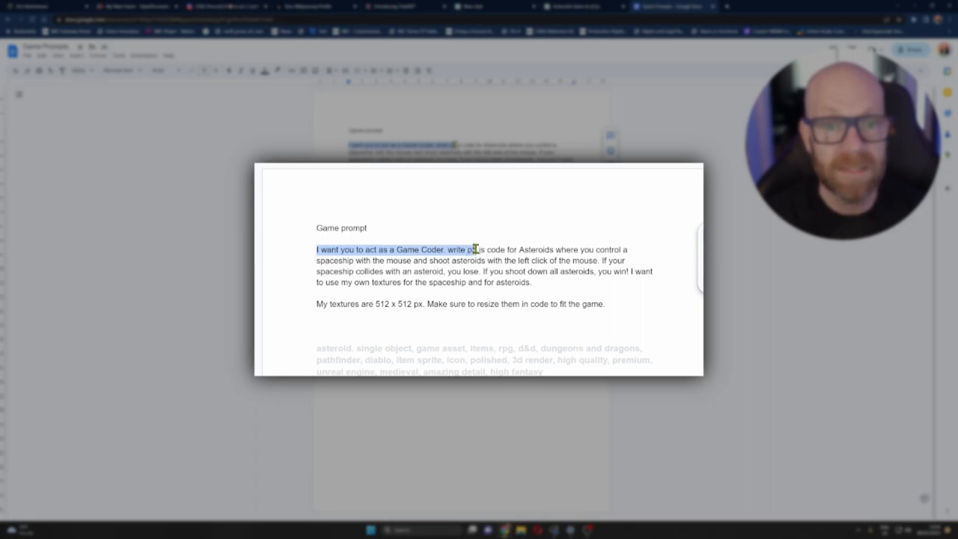
- Finish the prompt with '5.js code' for Asteroids and copy it from the Game Prompts doc
text(5.js code)
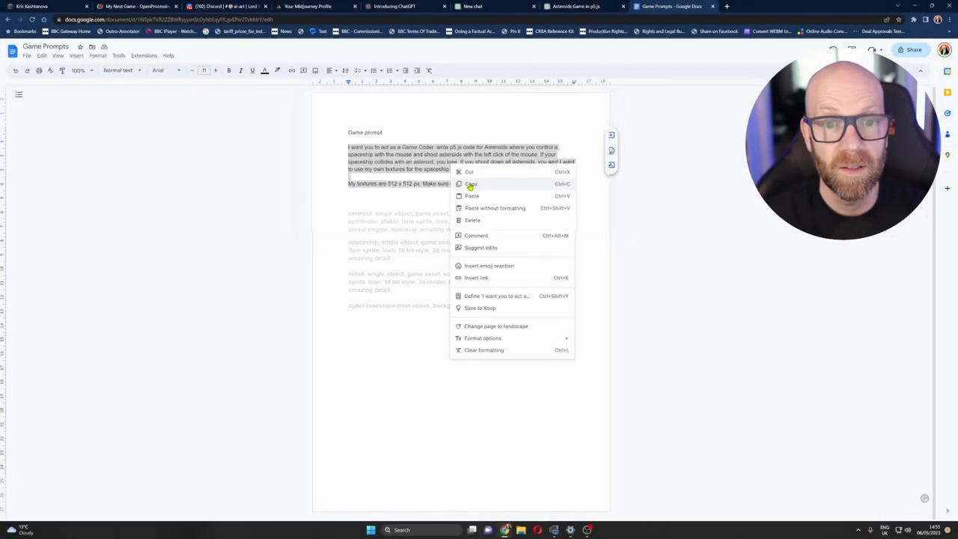
click(470, 184)
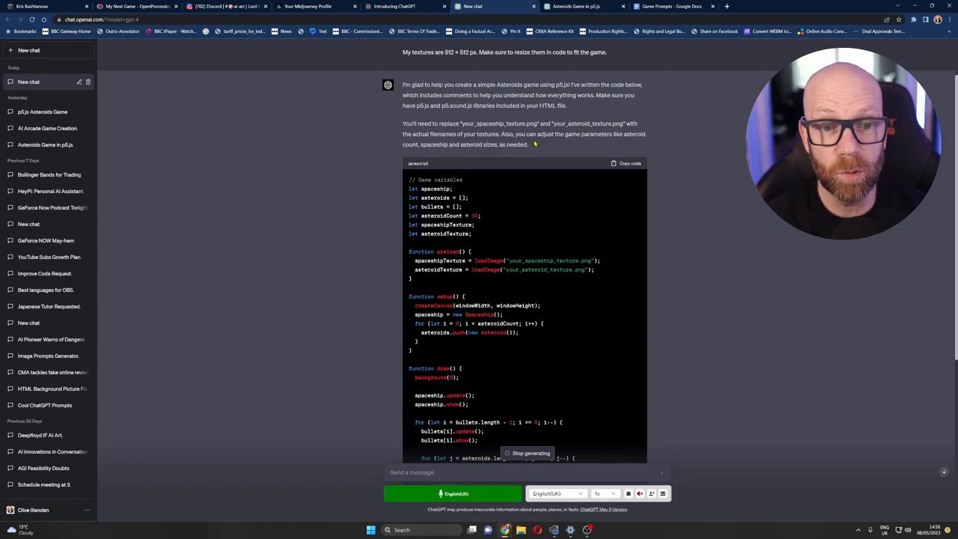
- Send 'continue' when the Asteroids code cuts off, then ask 'Is that all the co...'
scroll(down, 3)
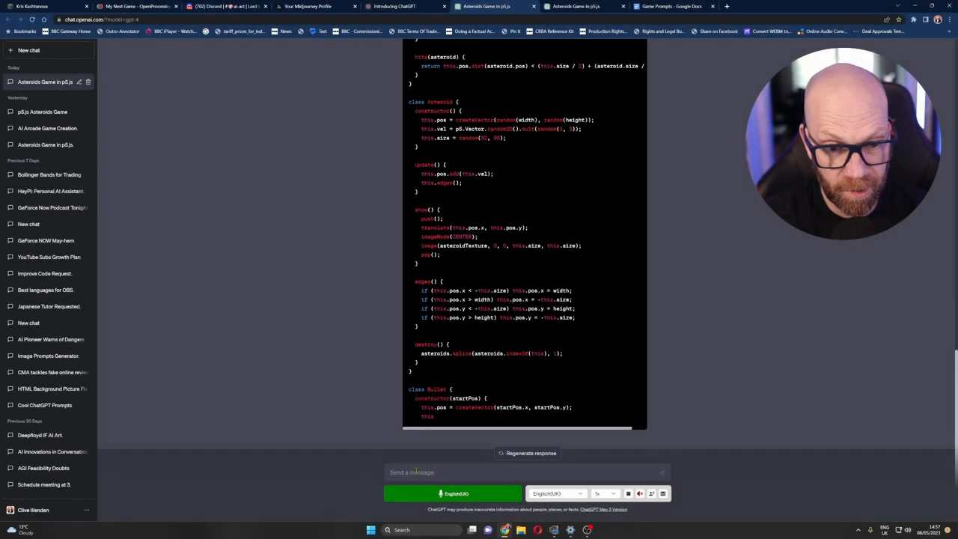
text(con)
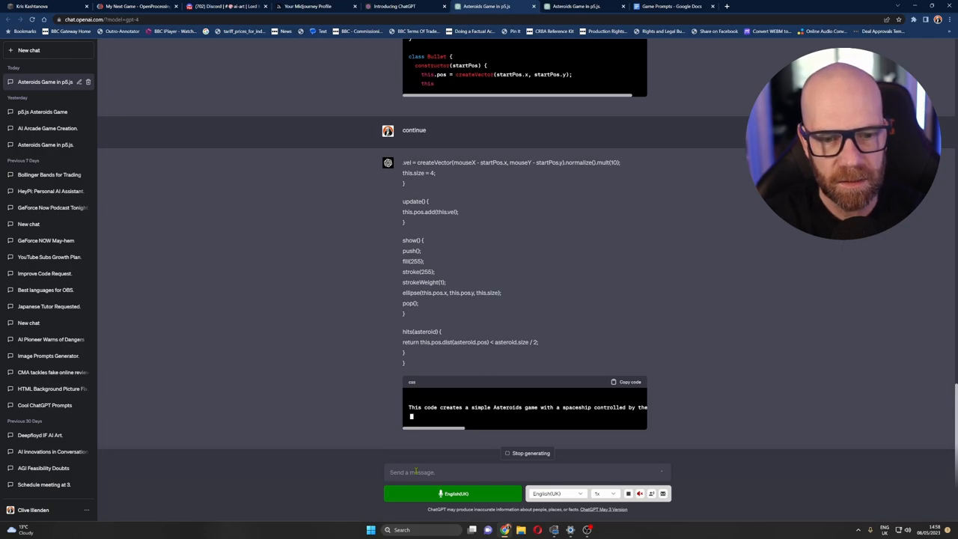
text(Is that all the co)
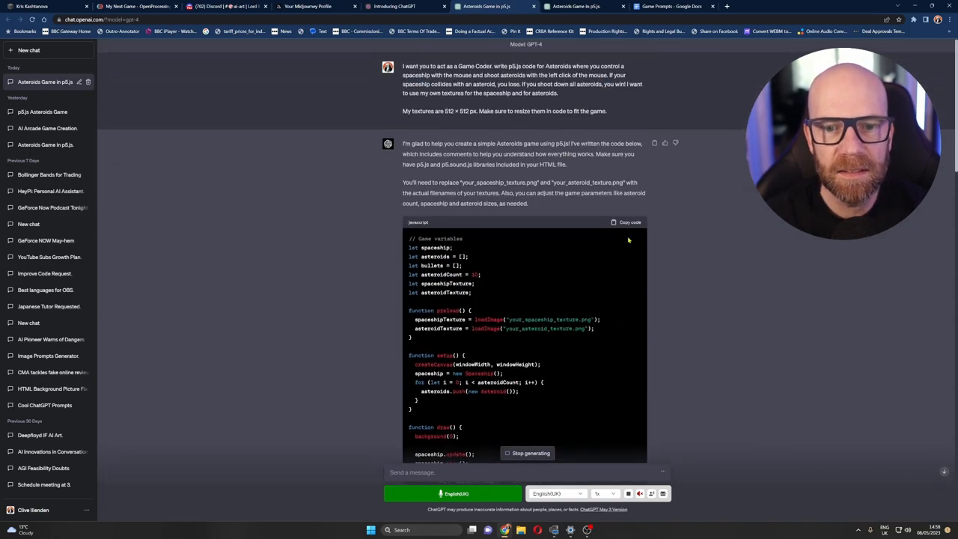
- Copy ChatGPT's Asteroids code and paste it into the empty My Next Game sketch editor
click(627, 221)
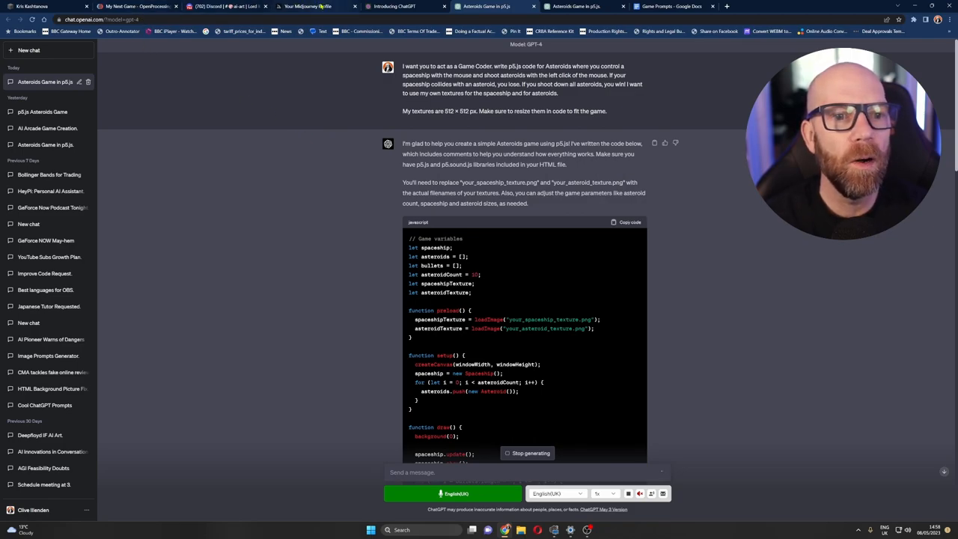
click(138, 6)
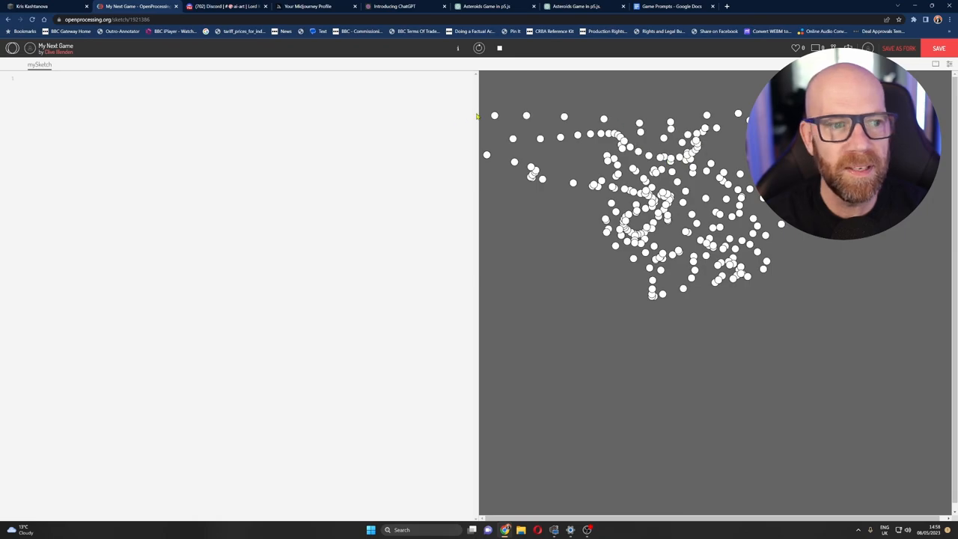
click(30, 80)
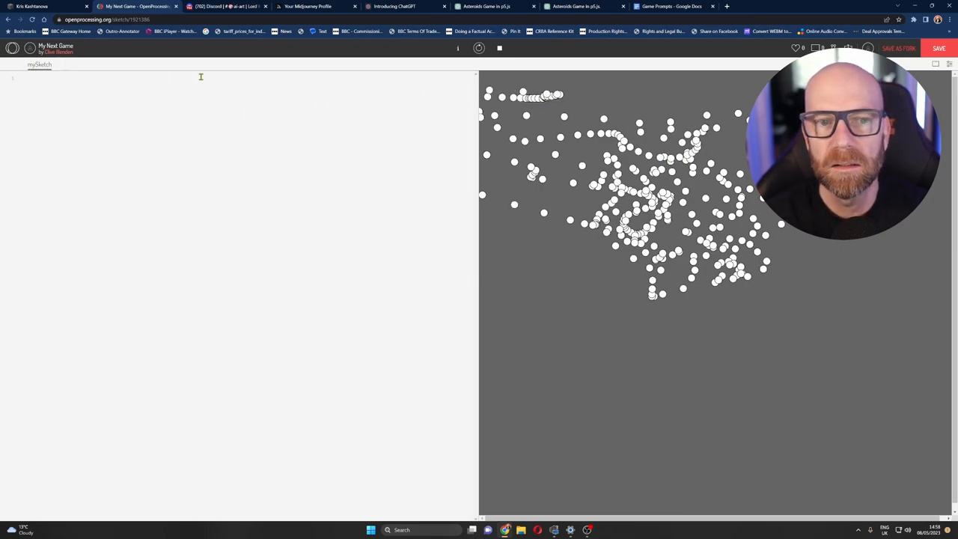
right_click(30, 83)
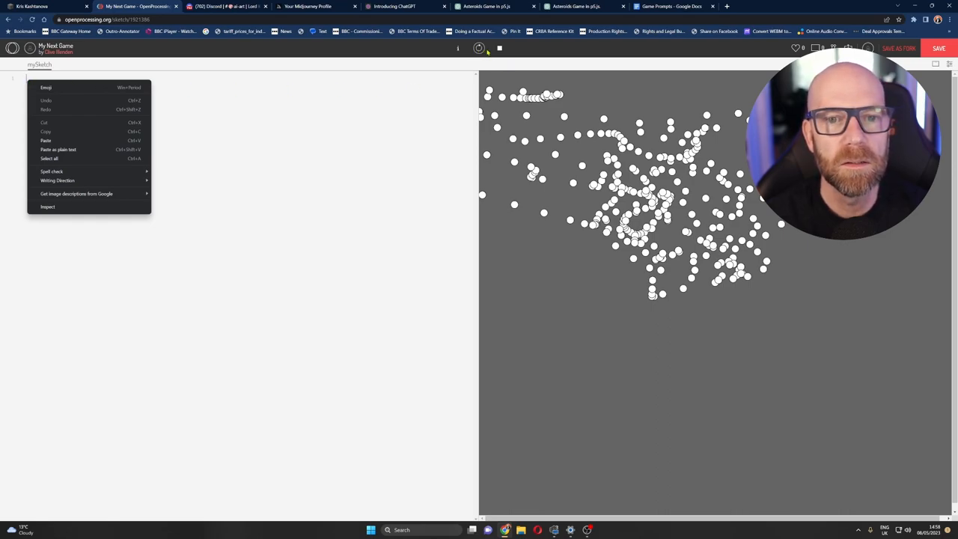
click(508, 250)
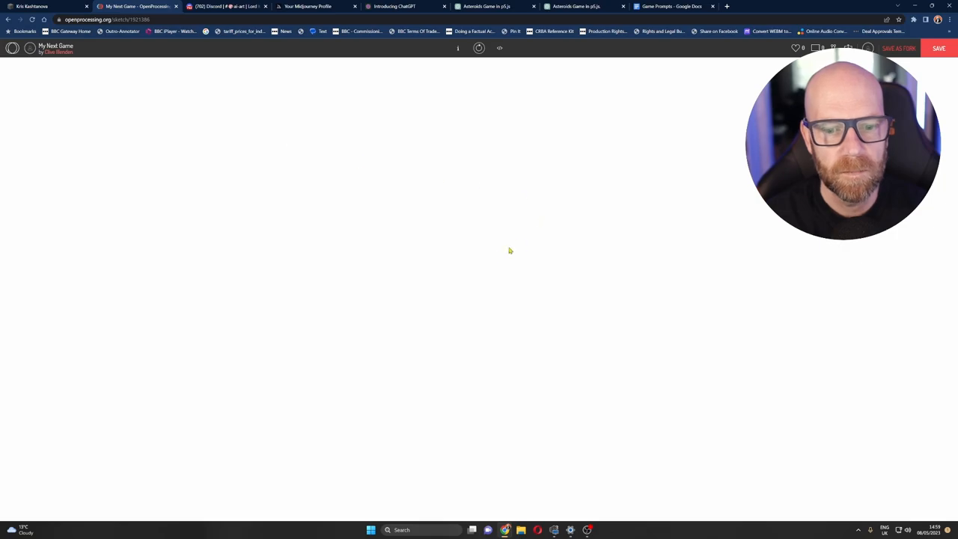
mouse_move(379, 109)
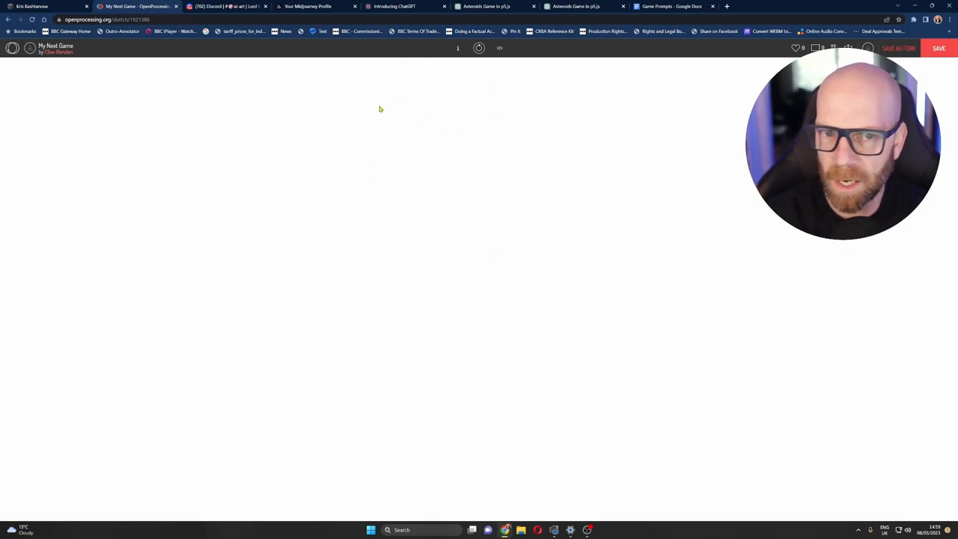
mouse_move(500, 48)
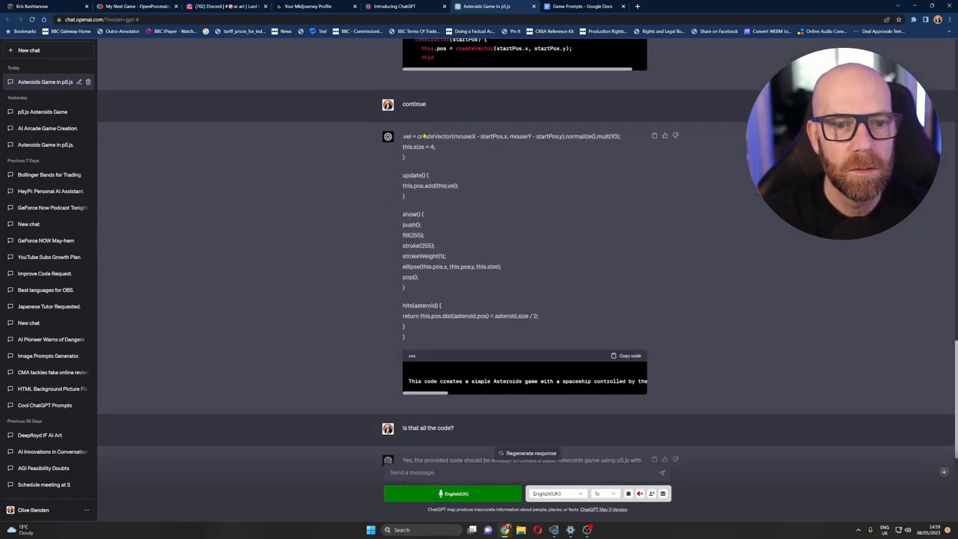
- Paste the game code into the sketch and start a file upload from the Files tab
click(138, 6)
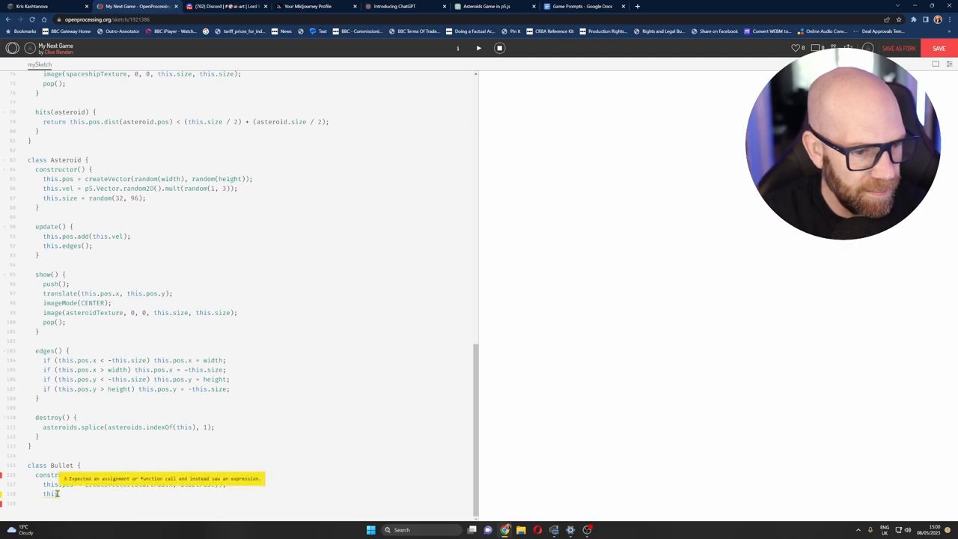
right_click(59, 494)
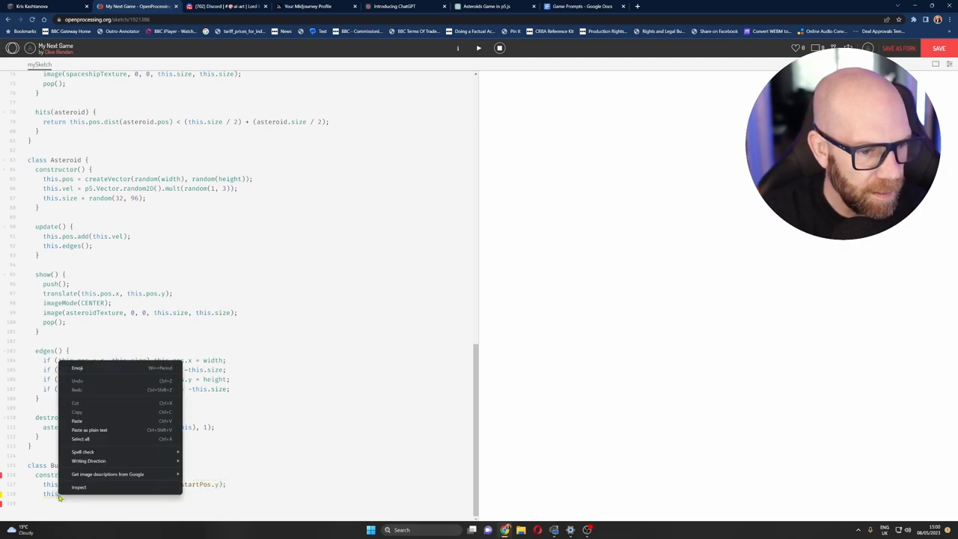
scroll(down, 3)
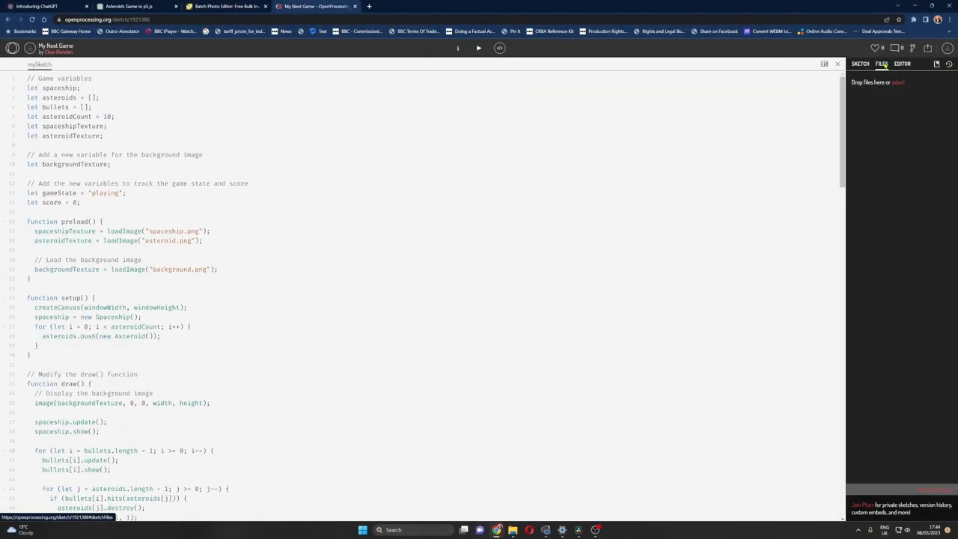
click(882, 63)
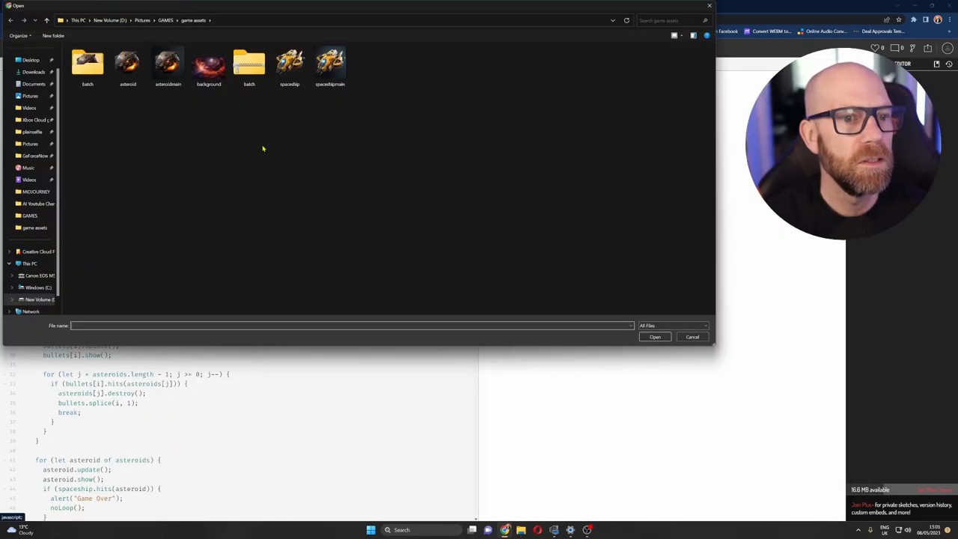
- Select the asteroid and spaceship images from the batch folder and upload both
click(87, 63)
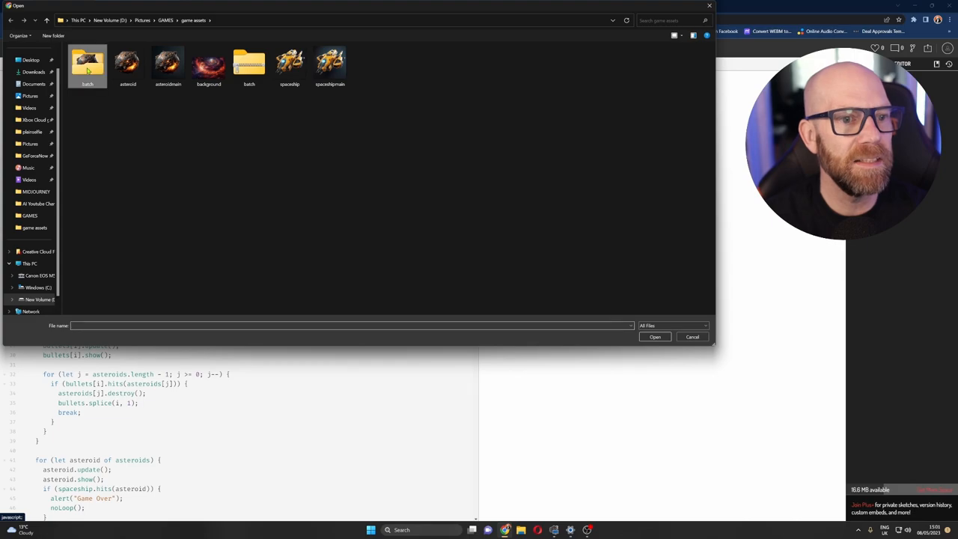
double_click(87, 63)
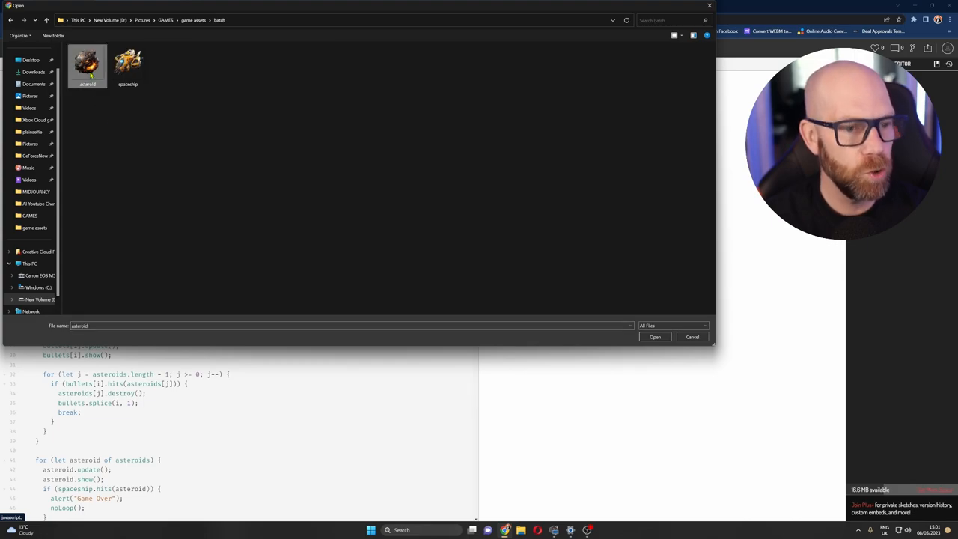
click(128, 62)
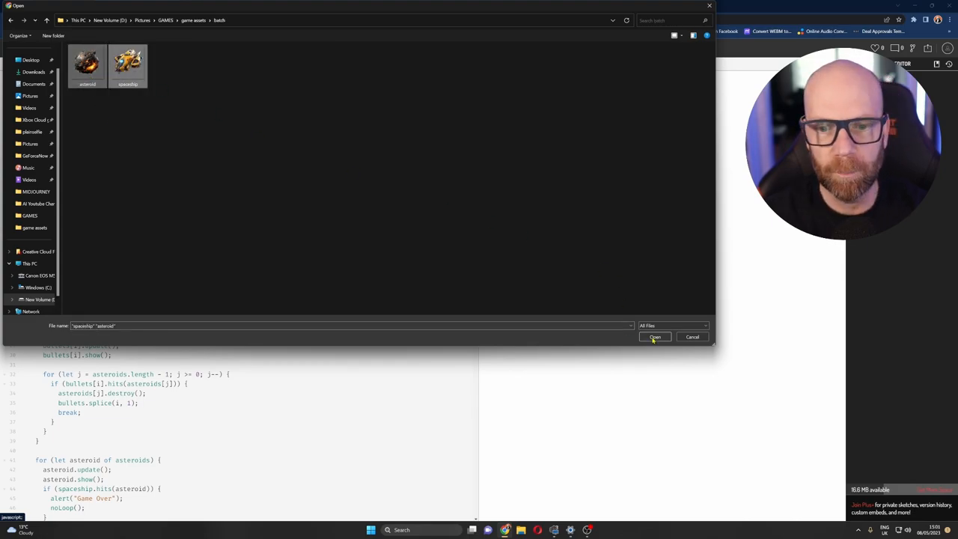
click(654, 336)
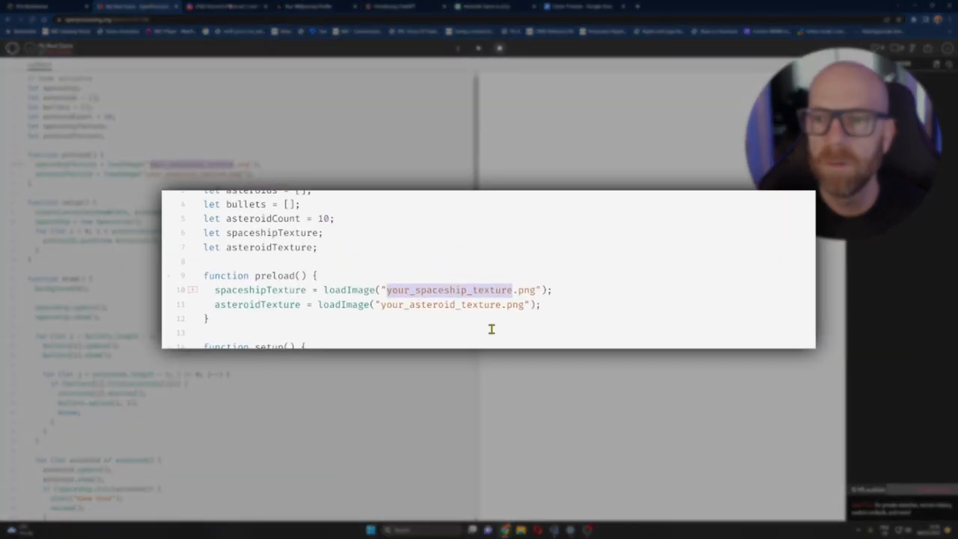
- Replace the placeholder texture file names in preload with spaceship.png and asteroid.png
text(spaceship)
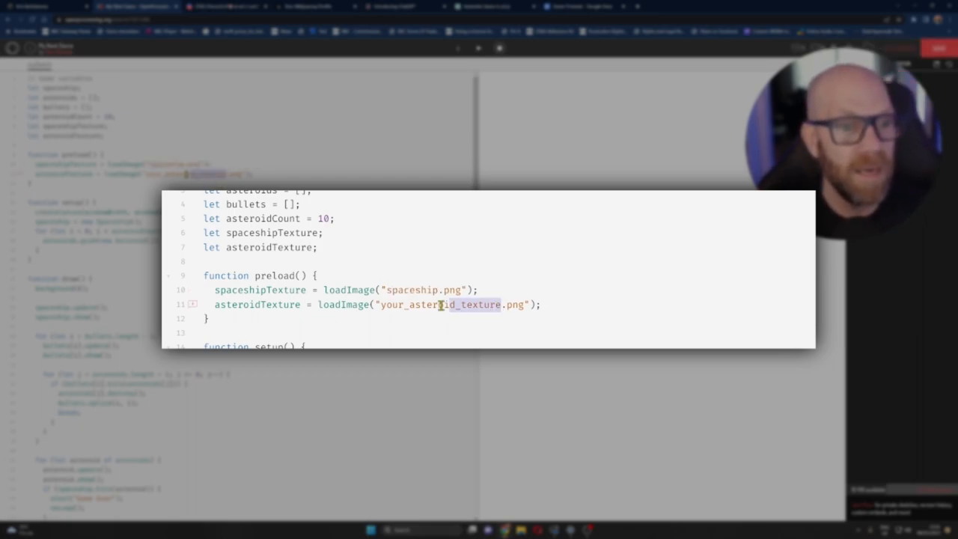
double_click(440, 306)
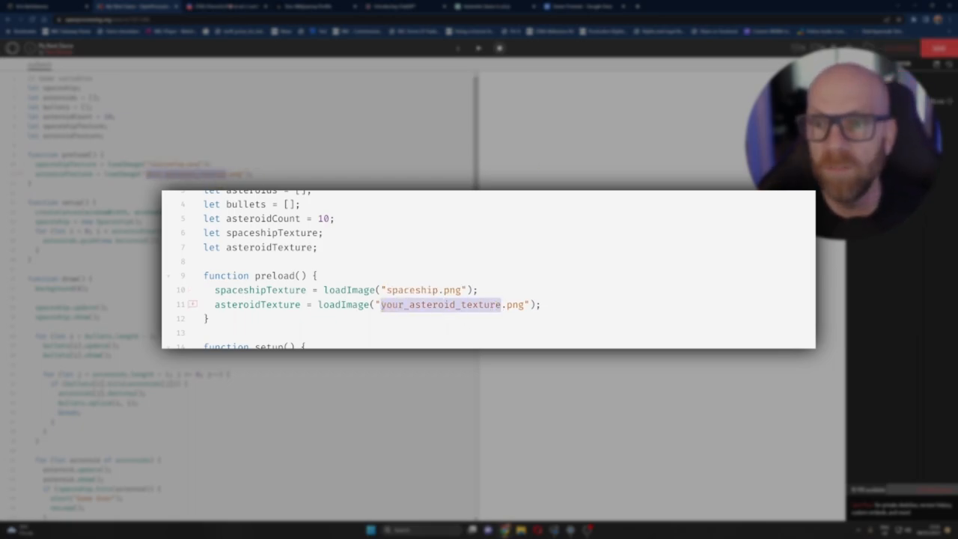
text(aste)
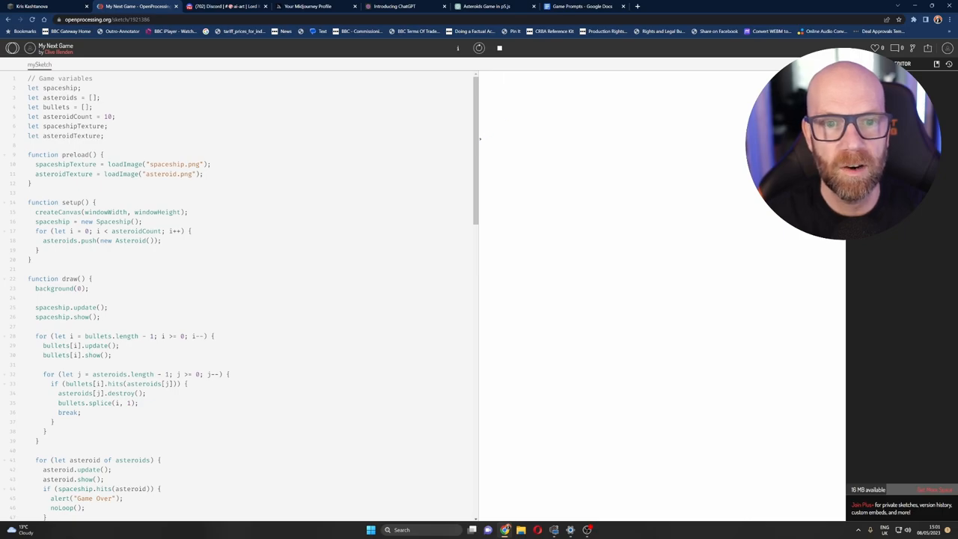
- Run the sketch with the new sprites and dismiss the You Win! and Game Over alerts
click(479, 48)
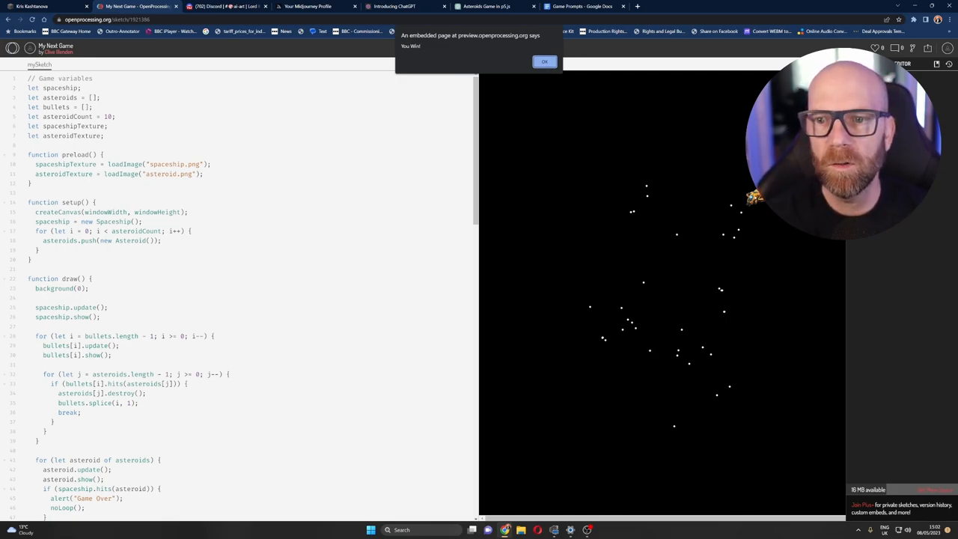
click(545, 61)
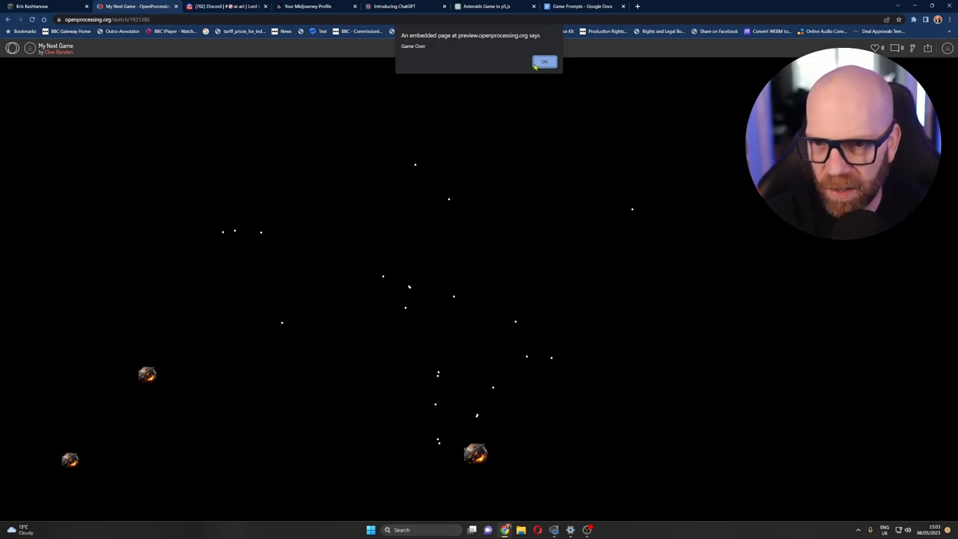
click(545, 61)
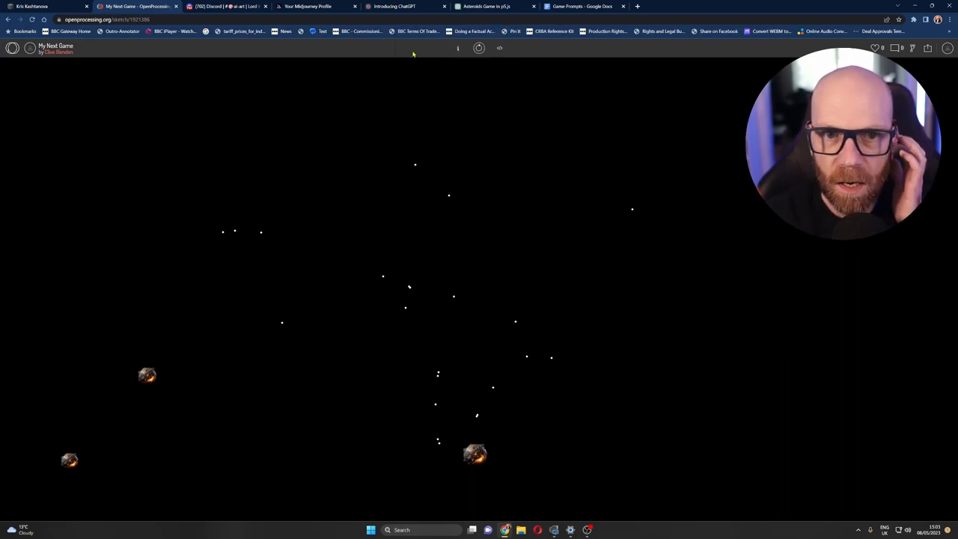
- Ask ChatGPT to show You Win on the screen and read through its displayMessage code reply
click(404, 6)
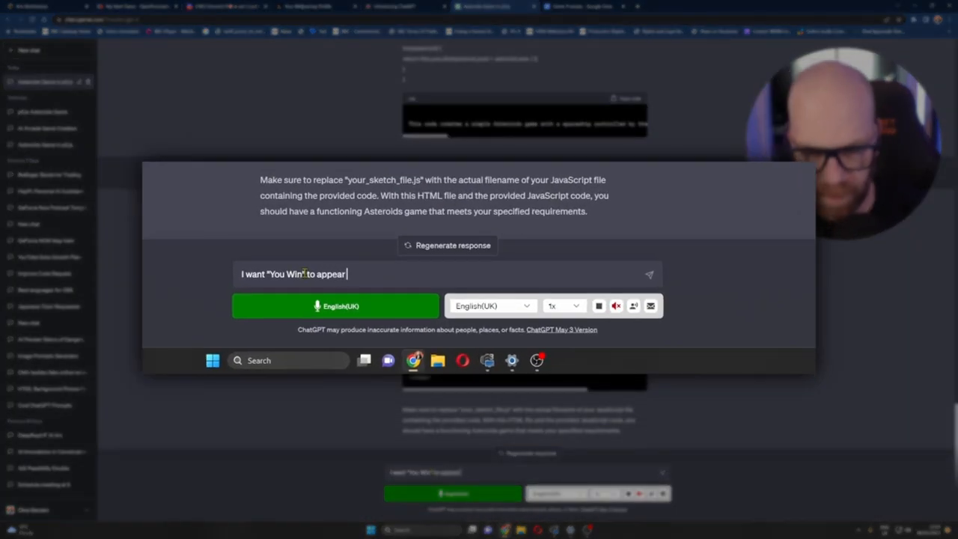
text(on the scre)
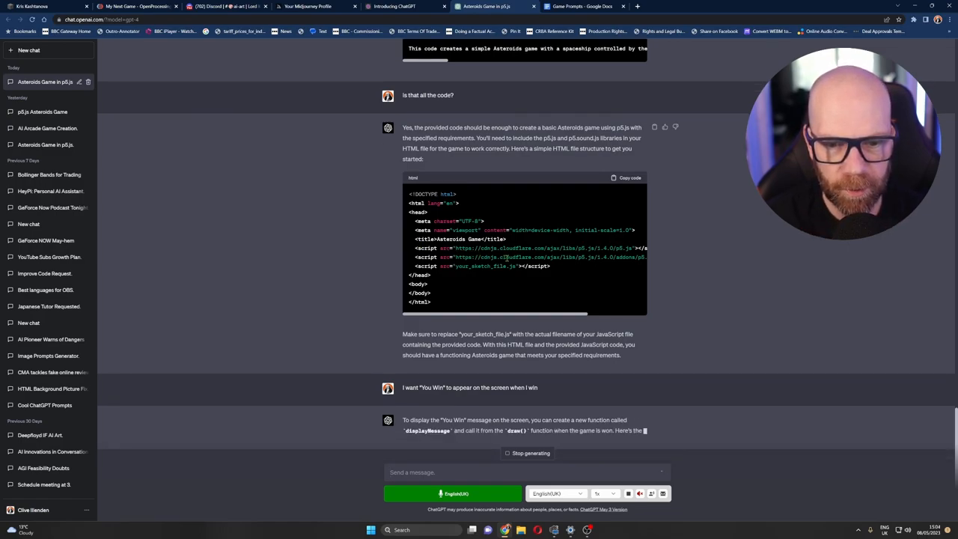
scroll(down, 3)
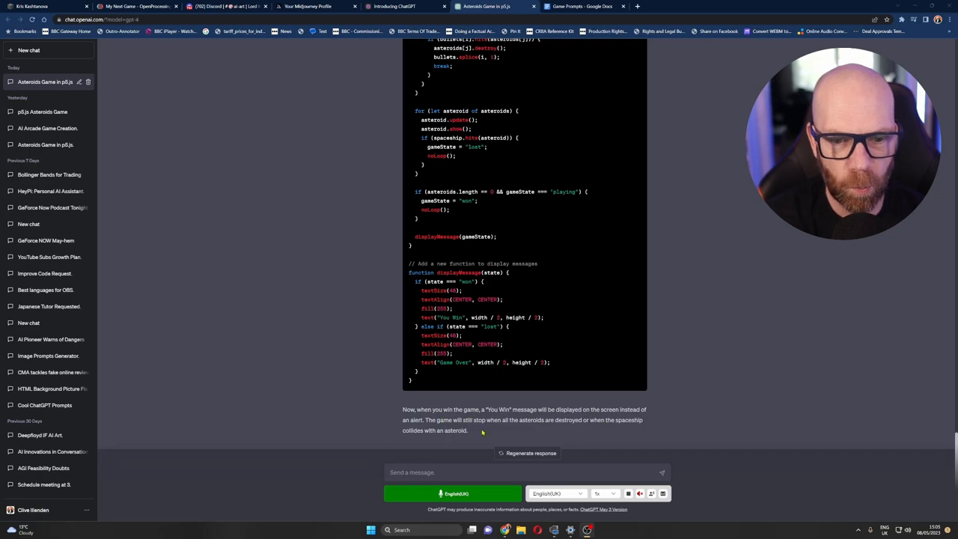
mouse_move(452, 381)
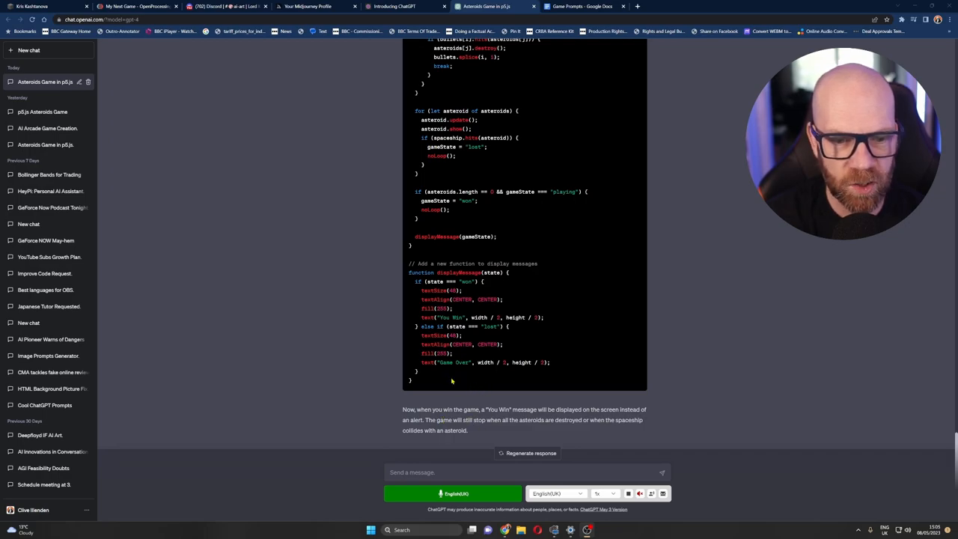
scroll(down, 3)
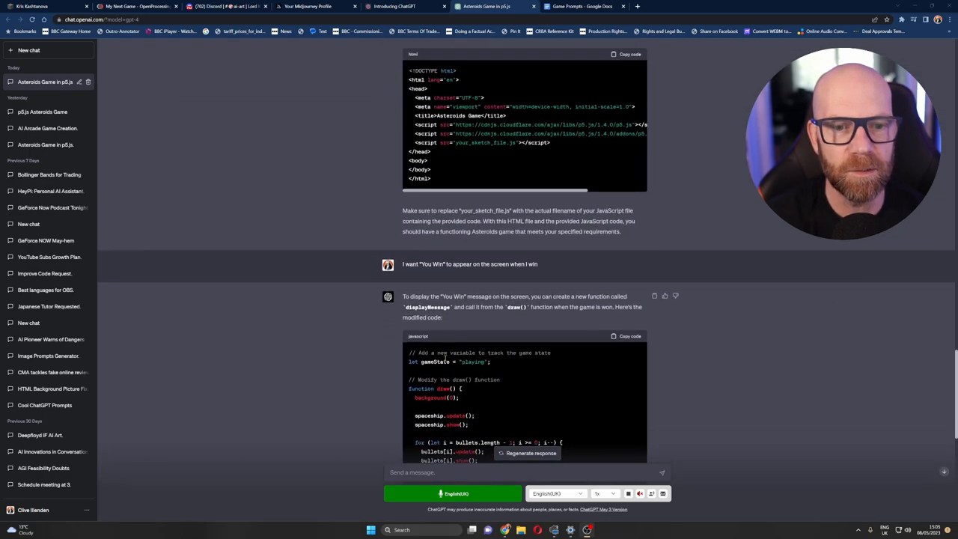
scroll(down, 3)
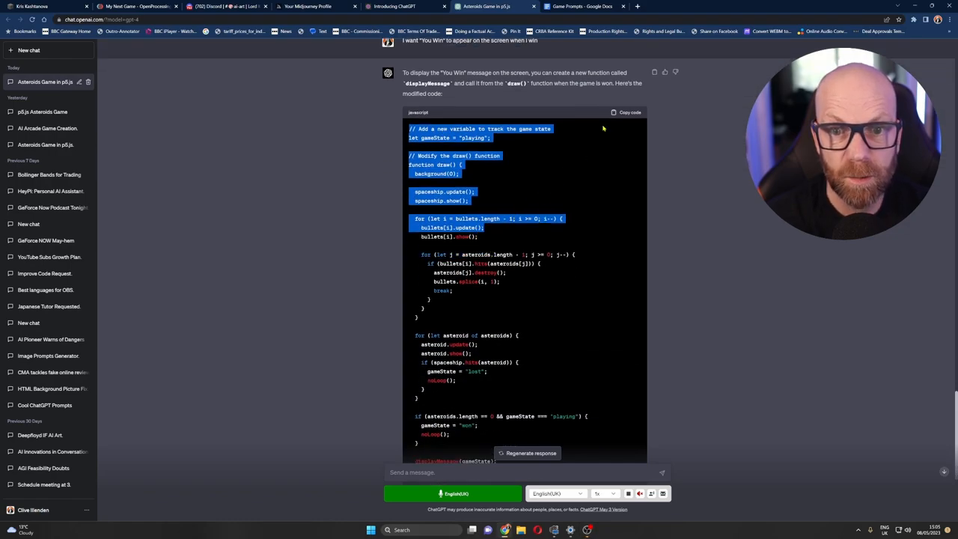
scroll(down, 3)
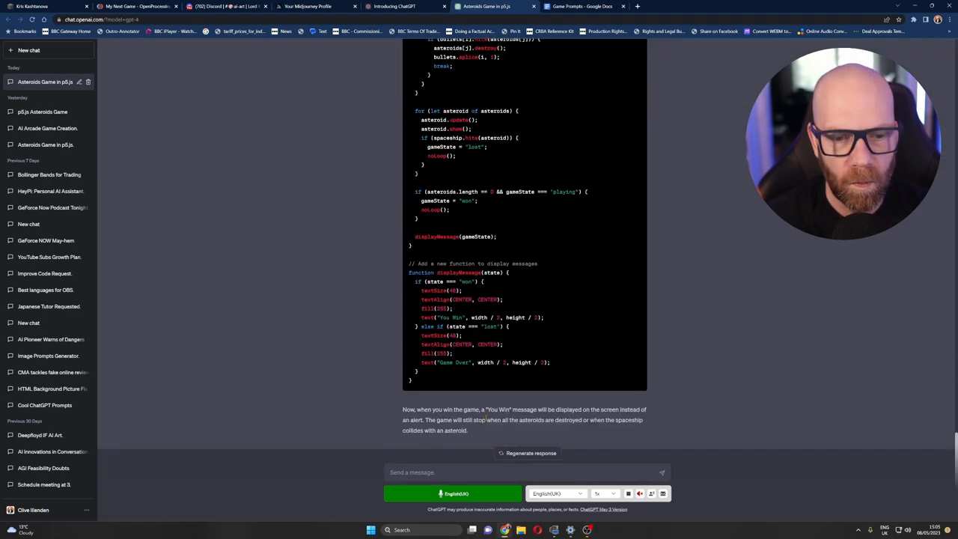
- Ask ChatGPT 'where abouts in the code do I place this' and get the full modified code
text(where abo)
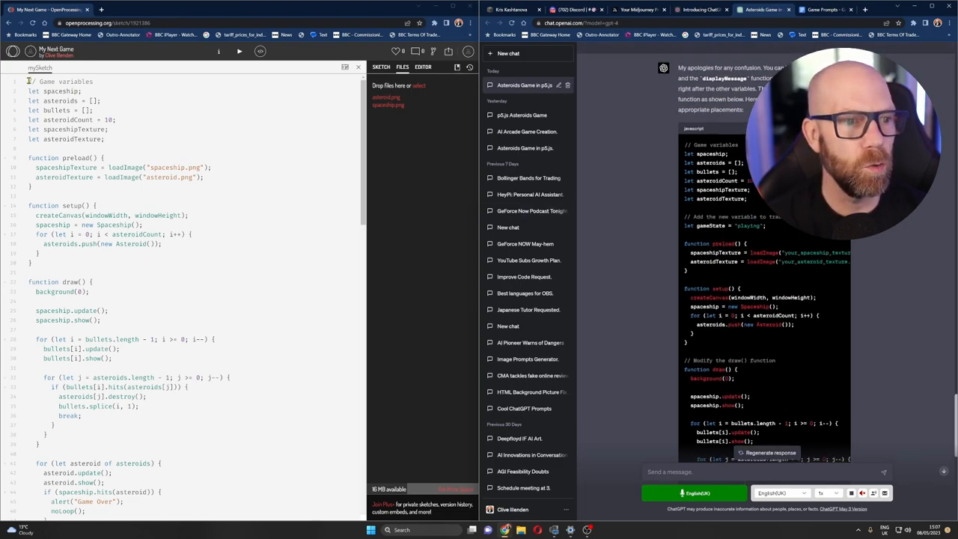
- Select ChatGPT's gameState and displayMessage code to bring into the sketch in place of the alerts
scroll(down, 3)
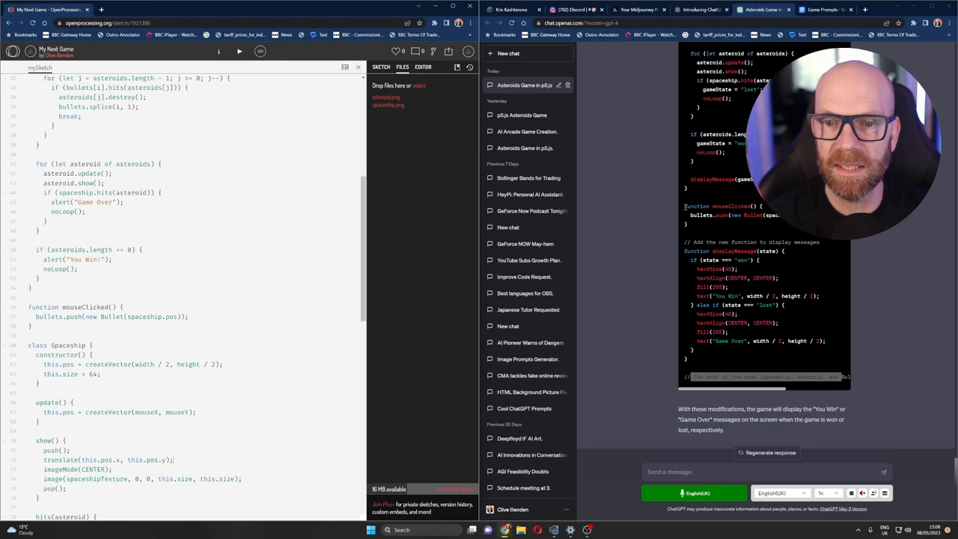
drag(685, 206, 764, 217)
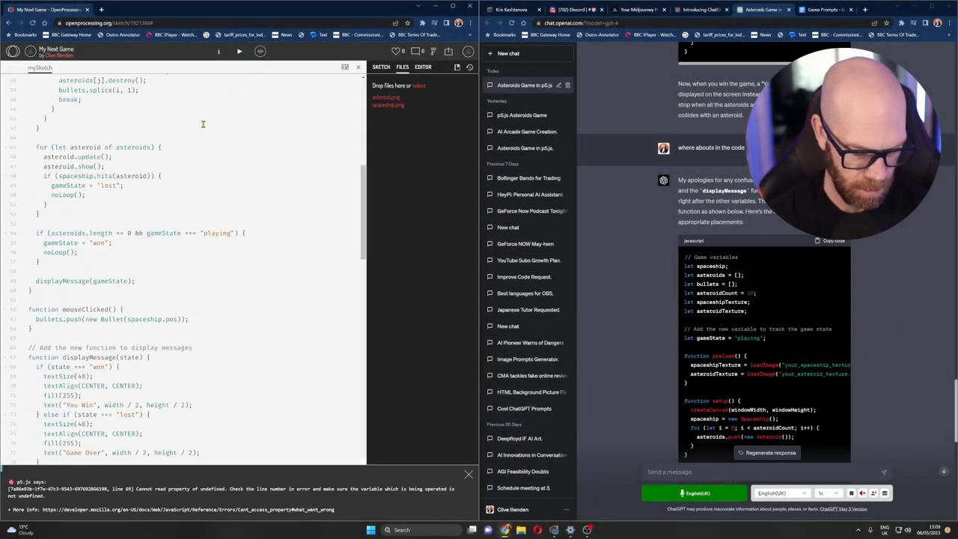
- Run the updated game, stop it after Game Over, and return to the sketch code
key(ctrl+z)
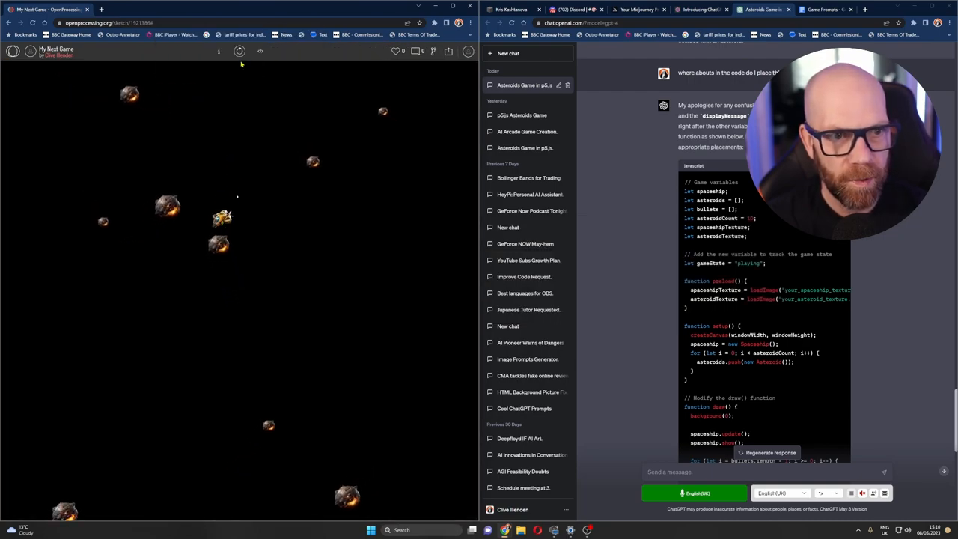
click(261, 51)
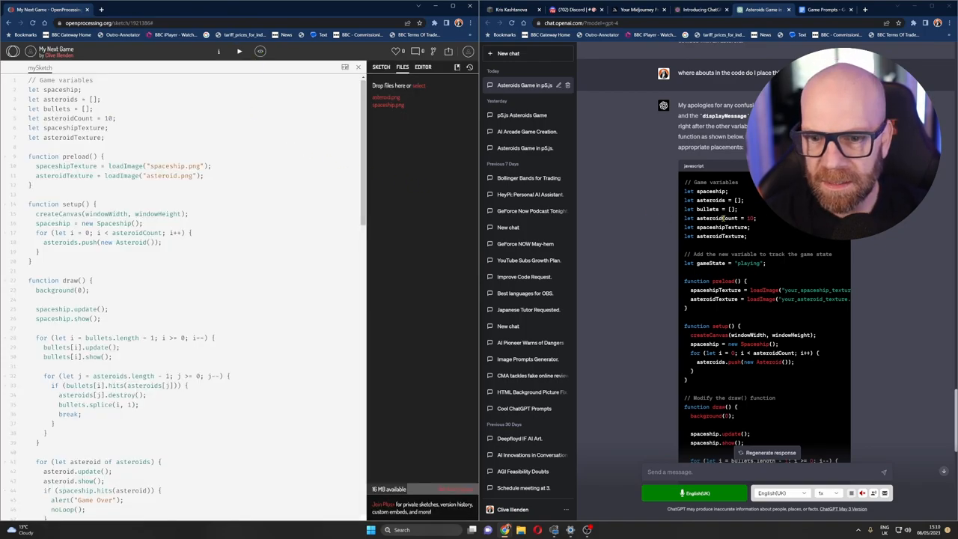
scroll(down, 3)
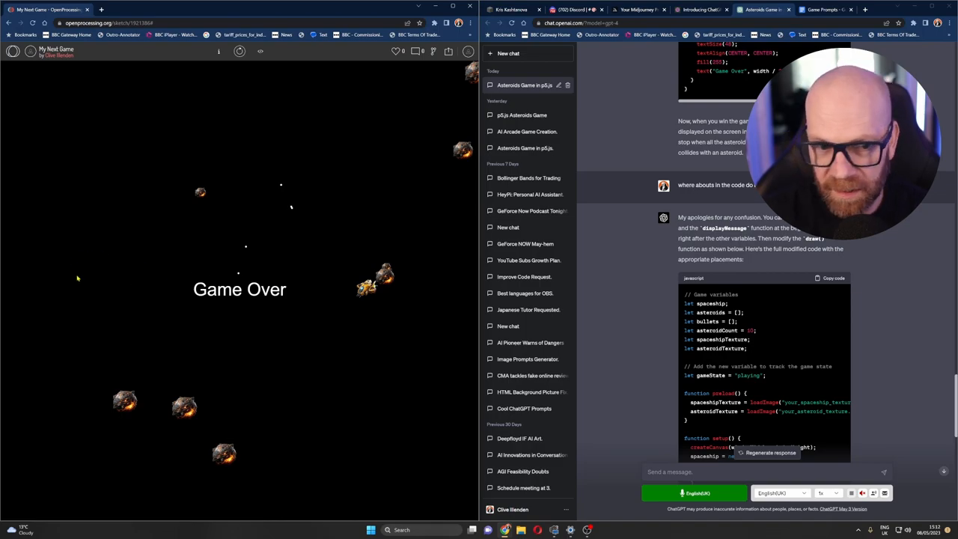
mouse_move(169, 299)
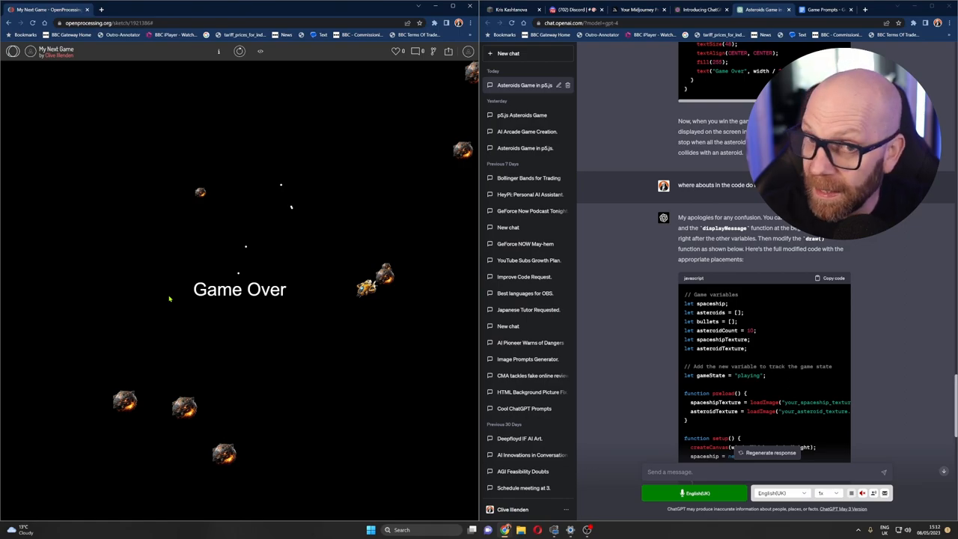
mouse_move(199, 253)
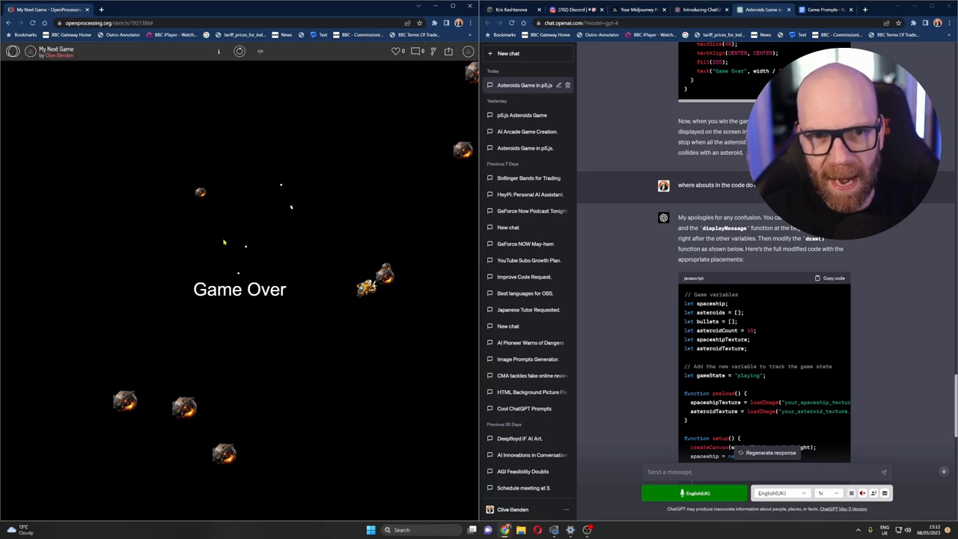
mouse_move(238, 216)
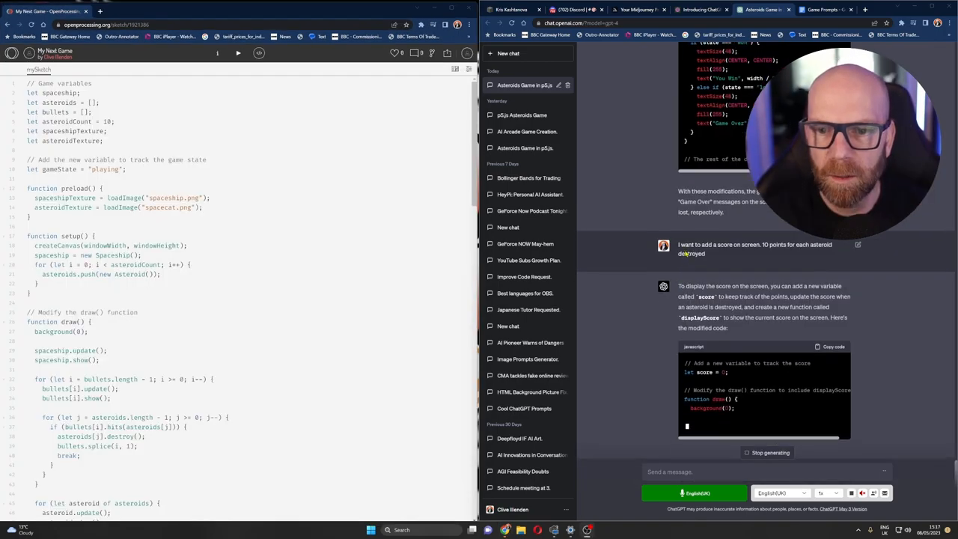
- Ask ChatGPT 'whereabouts do I place' the score code and get the full modified sketch back
scroll(down, 3)
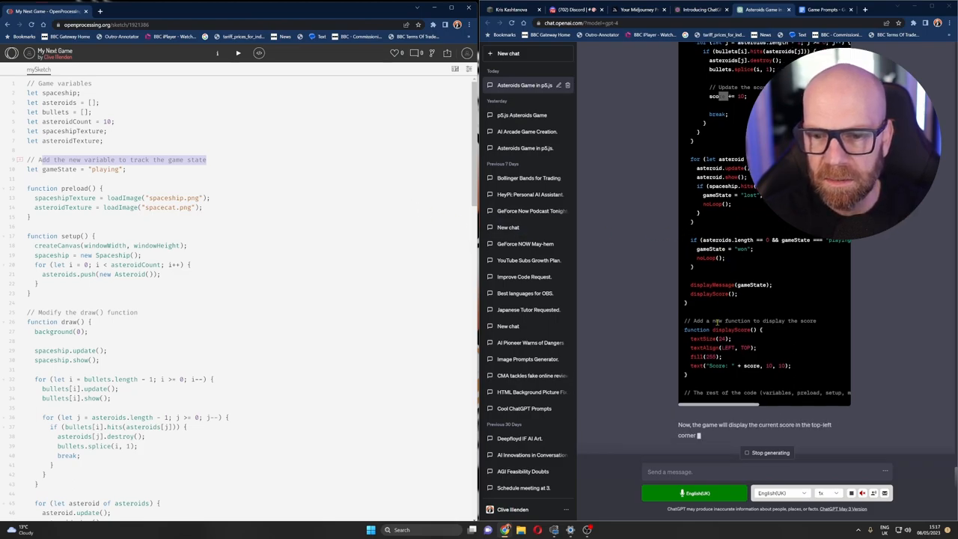
text(whereabouts do I plac)
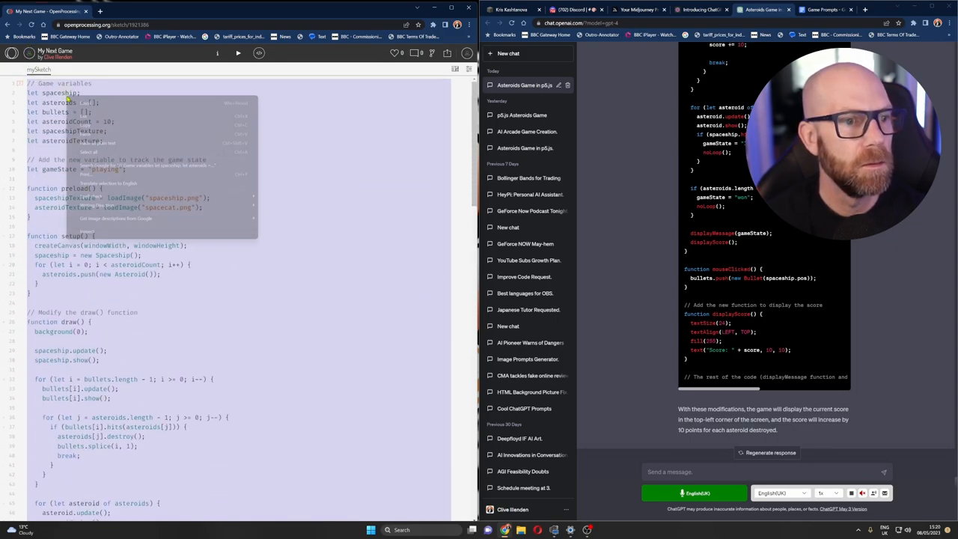
- Paste ChatGPT's score-tracking code into the editor and select the placeholder spaceship texture name to replace
right_click(82, 102)
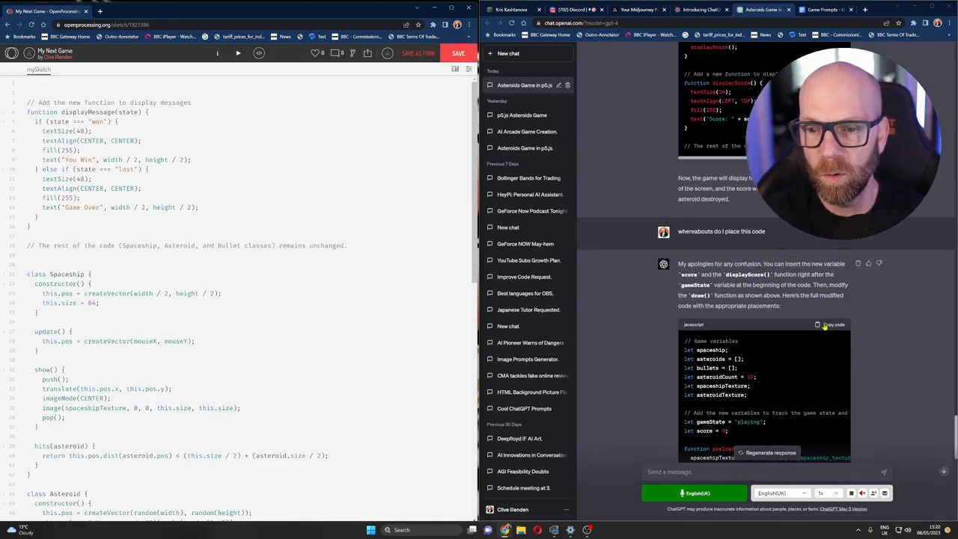
click(45, 83)
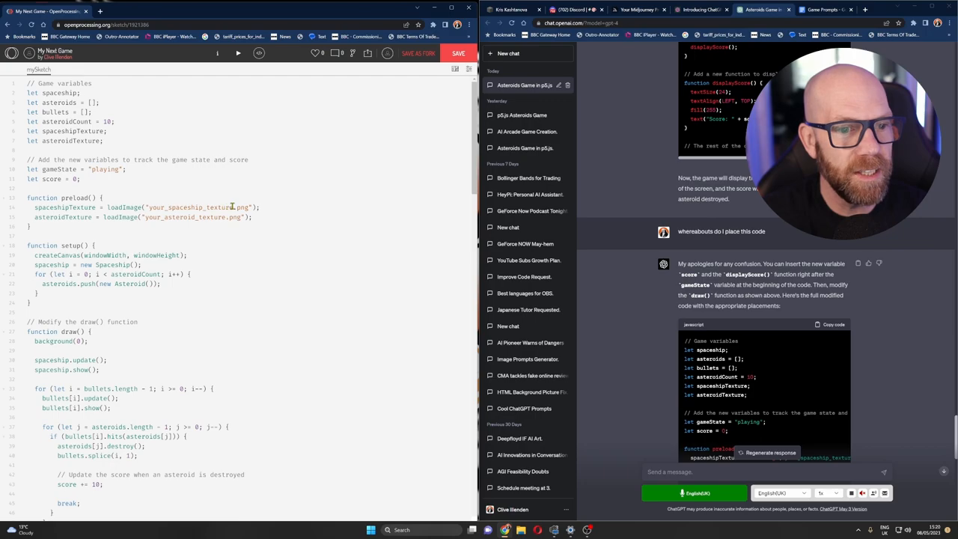
double_click(191, 207)
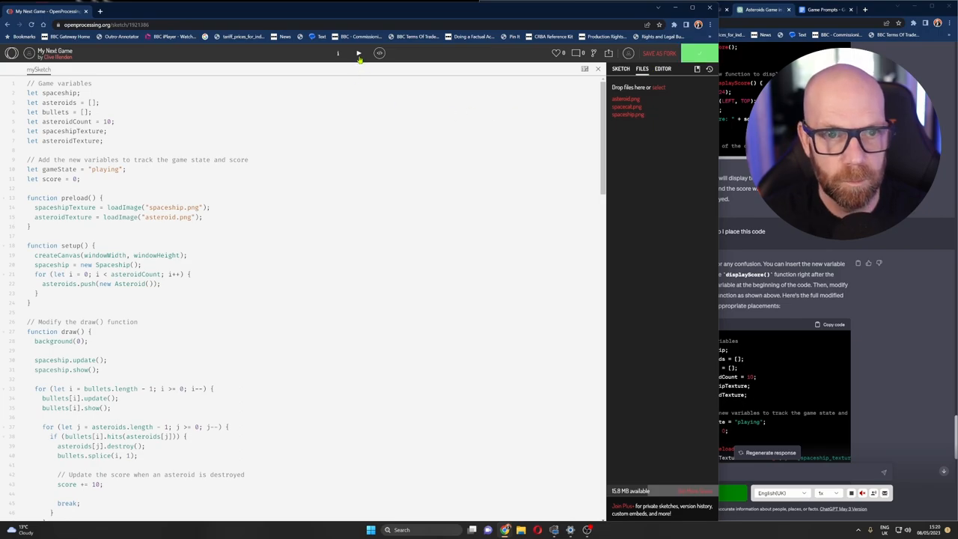
- Run the game, which now shows a Score: 20 counter above the Game Over message
click(359, 54)
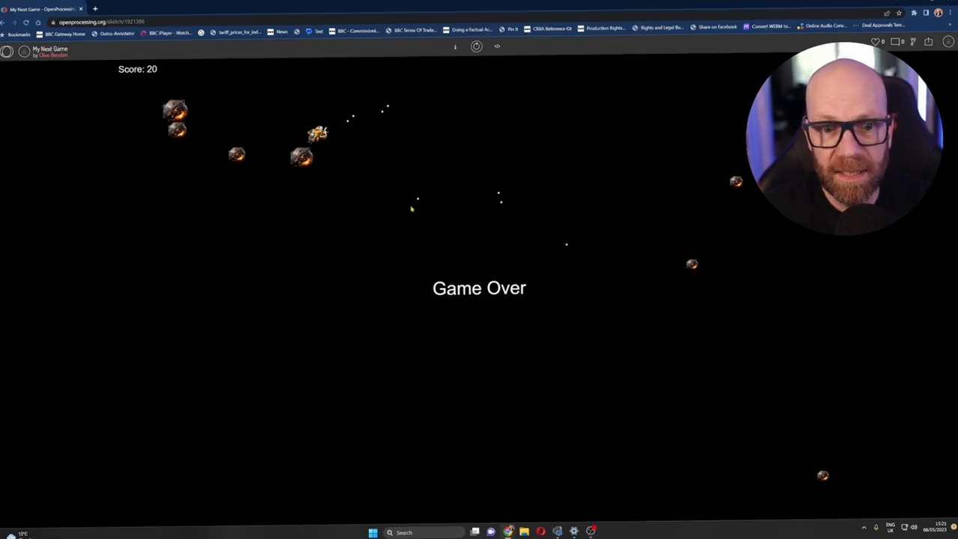
- Read ChatGPT's answer with code for loading and drawing a background.png image
click(217, 6)
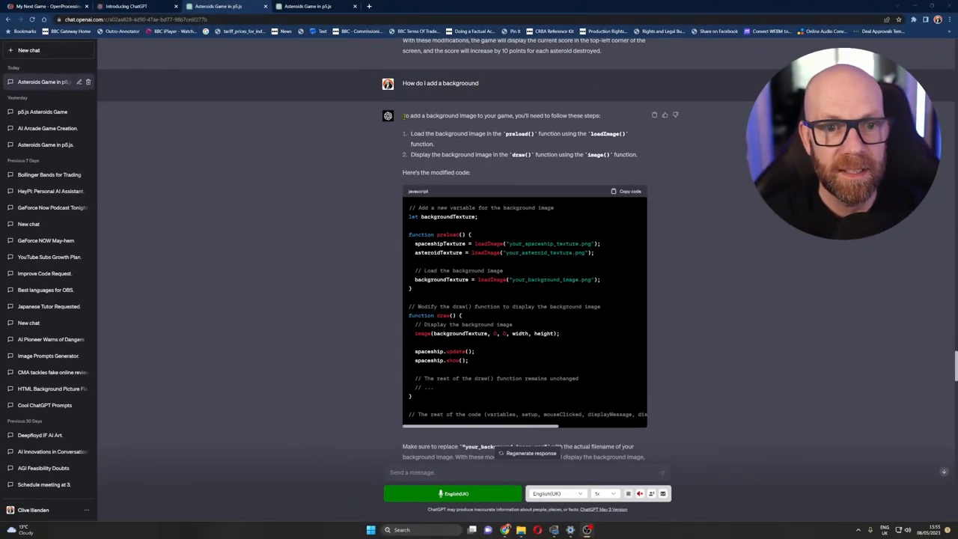
scroll(down, 3)
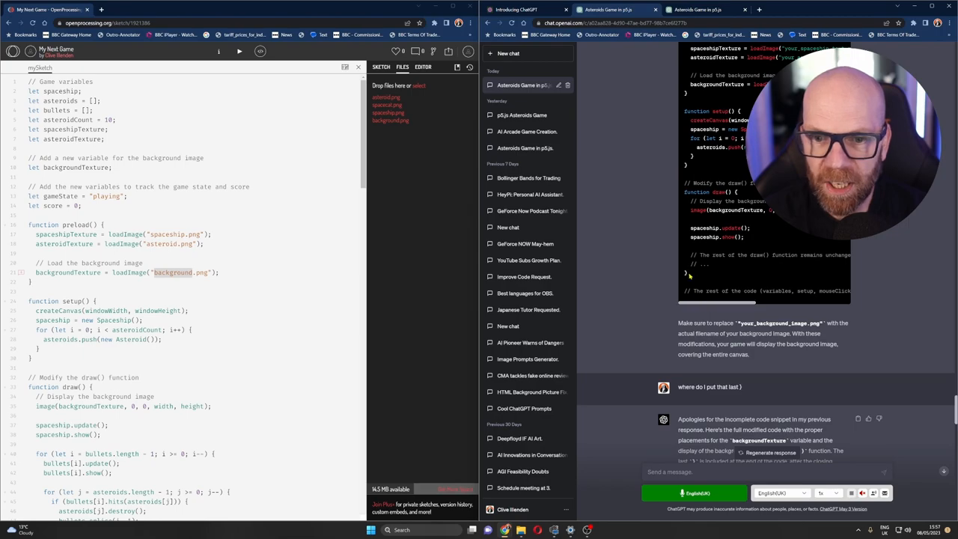
- Scroll through ChatGPT's replies until it returns the full draw() with background drawn first
scroll(down, 3)
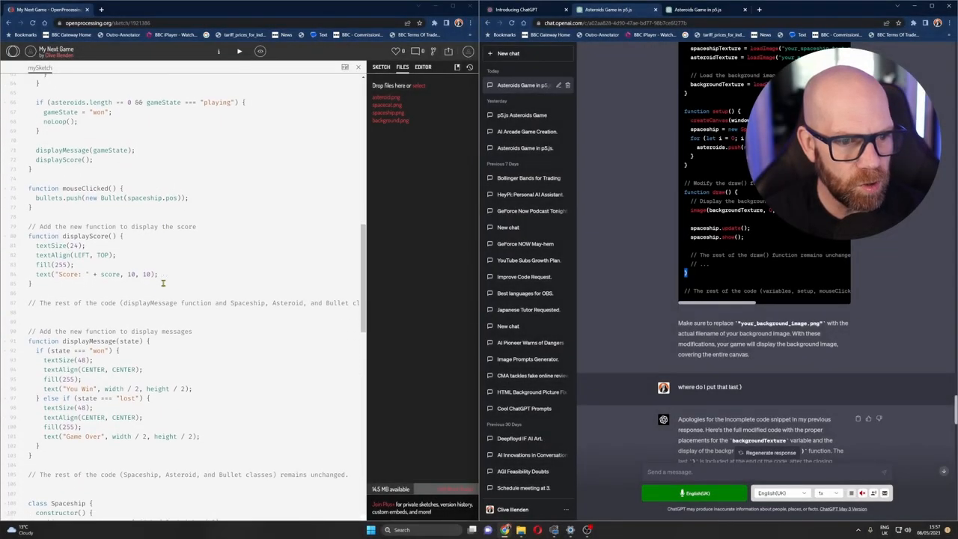
scroll(down, 3)
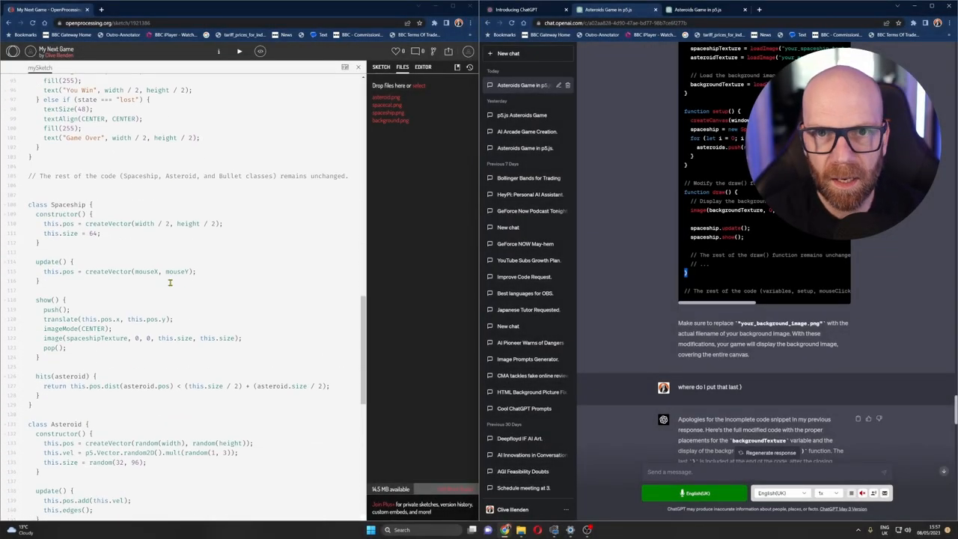
scroll(down, 3)
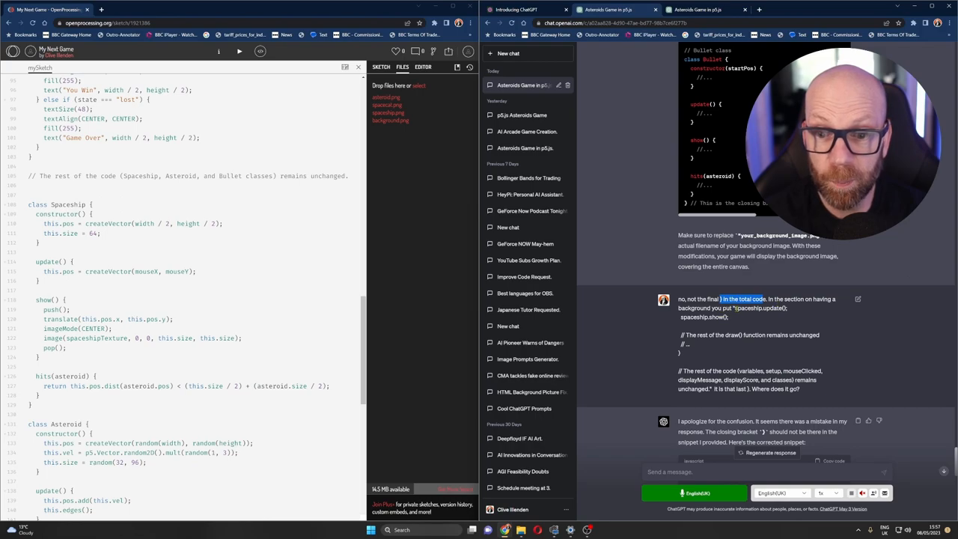
scroll(down, 3)
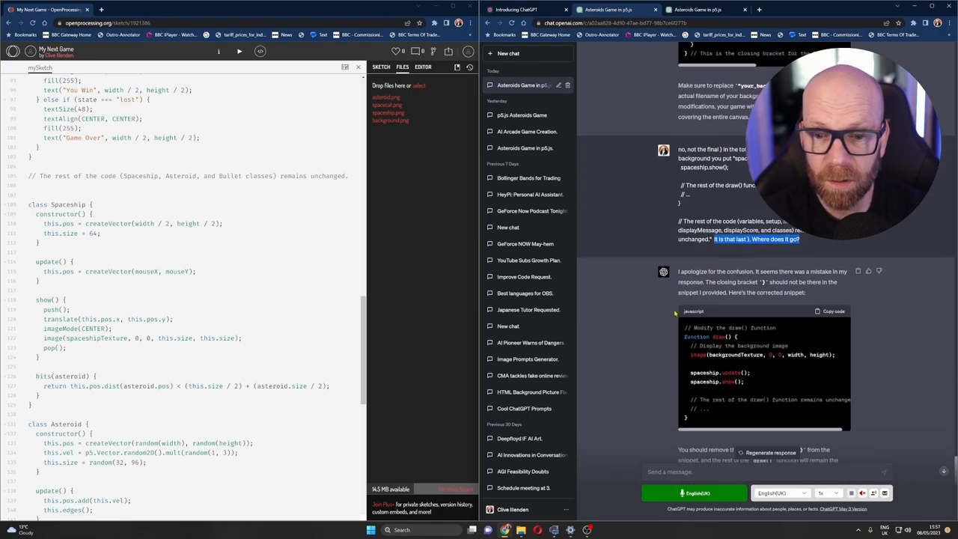
scroll(down, 3)
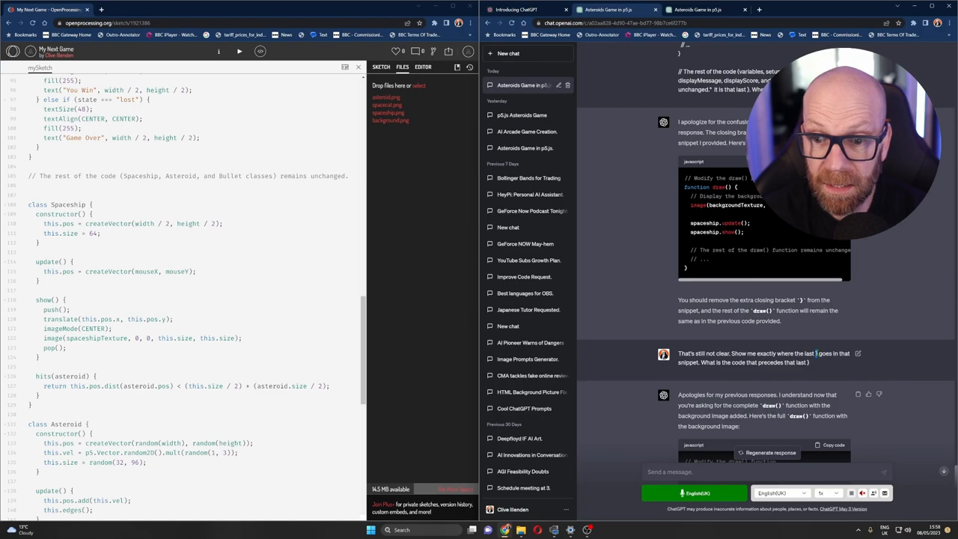
scroll(down, 3)
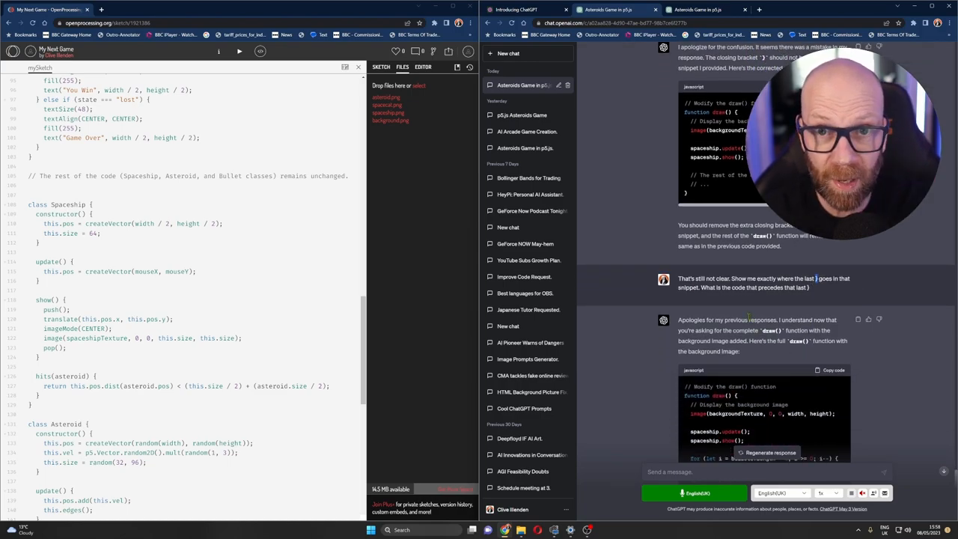
scroll(down, 3)
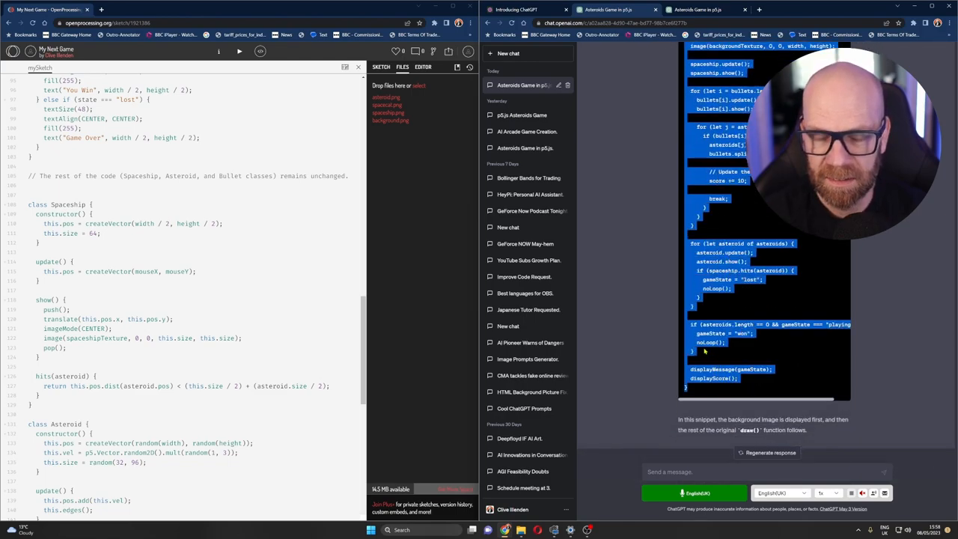
- Scroll the editor to the old draw function and replace it with ChatGPT's background.png version
scroll(down, 3)
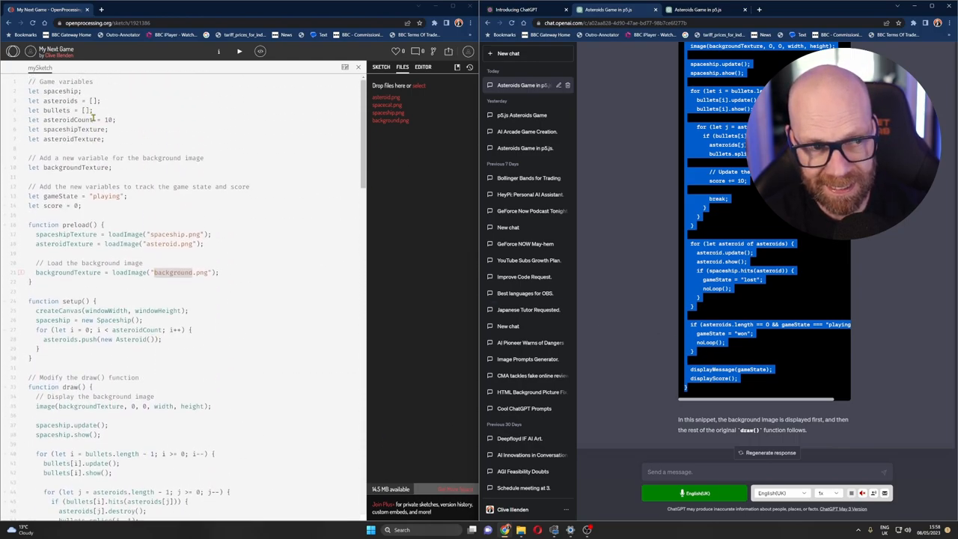
scroll(down, 3)
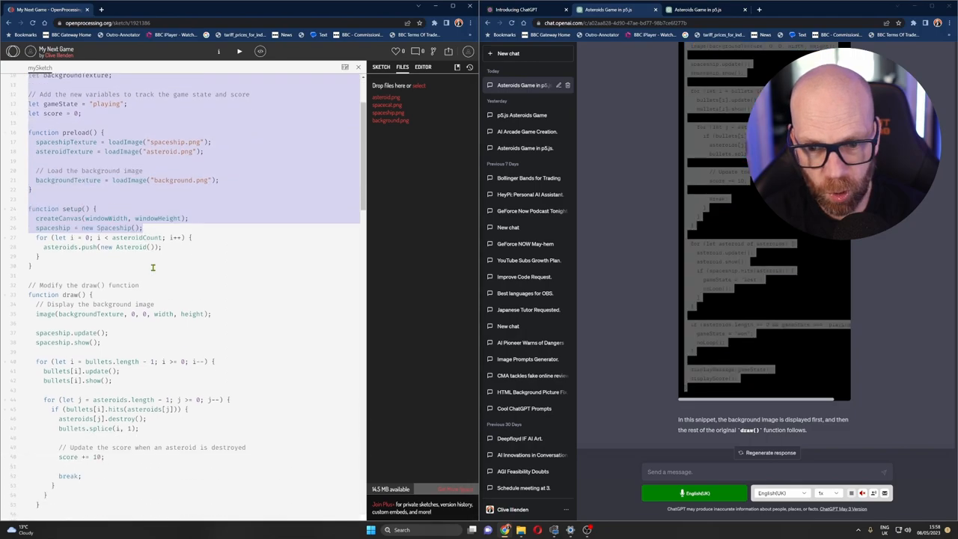
scroll(down, 3)
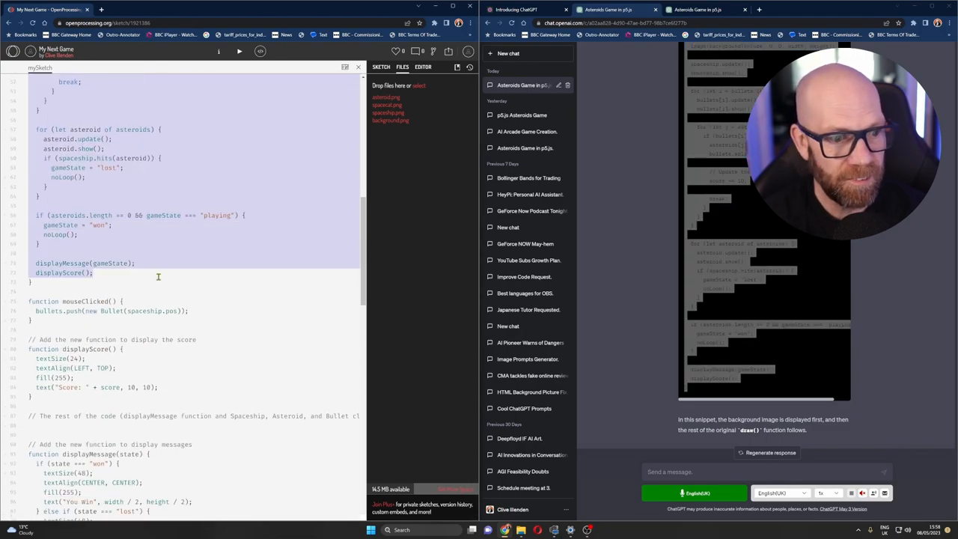
scroll(down, 3)
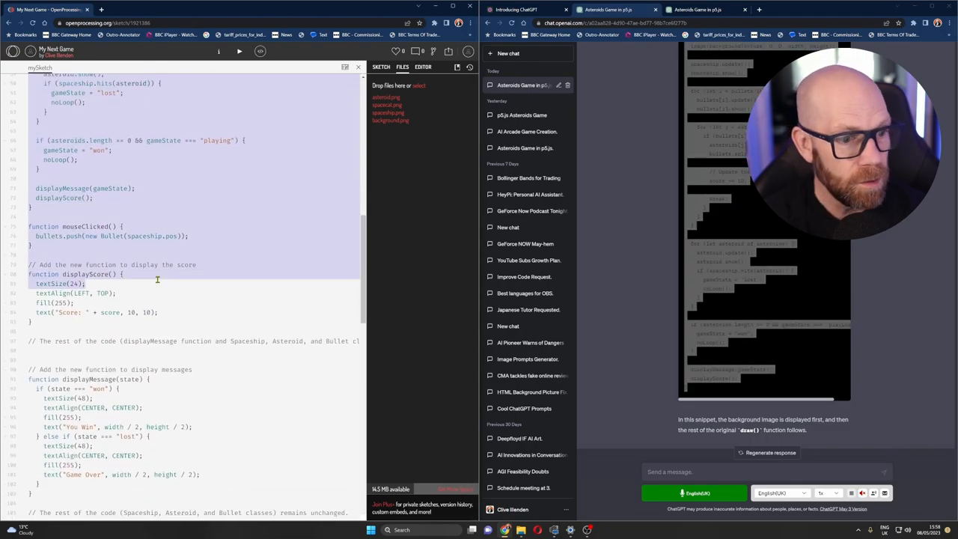
scroll(down, 3)
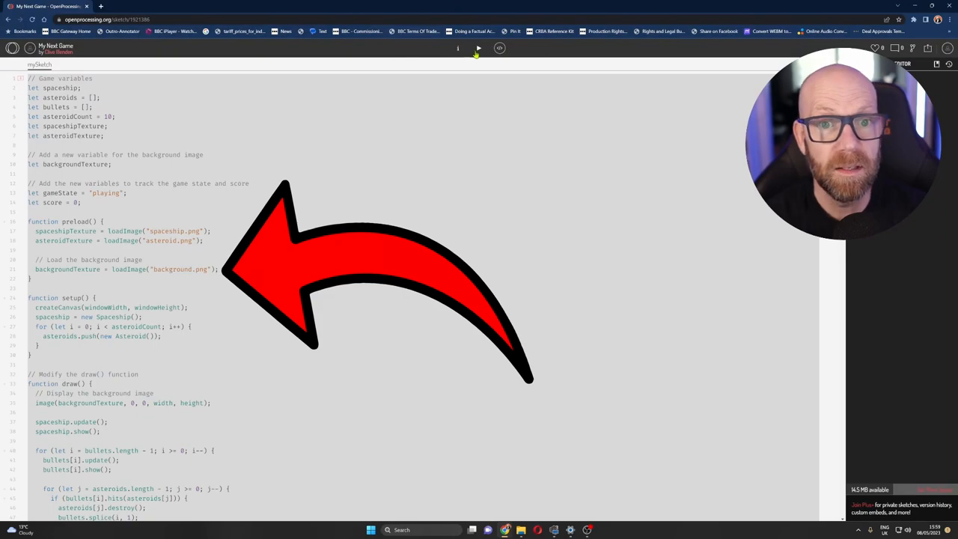
- Run the sketch to test the game with the new background image
click(479, 48)
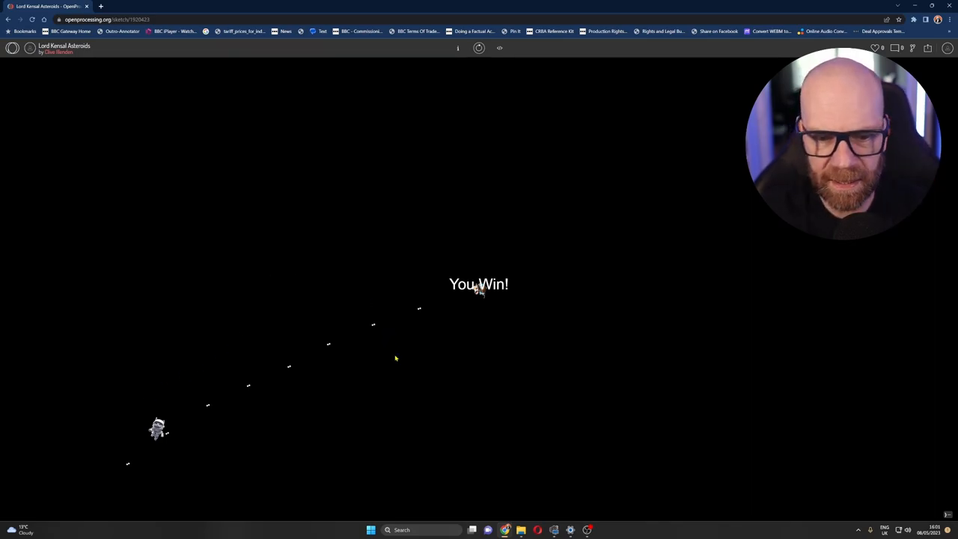
- Finish the game to the You Win! message and return to the tutorials website
click(128, 6)
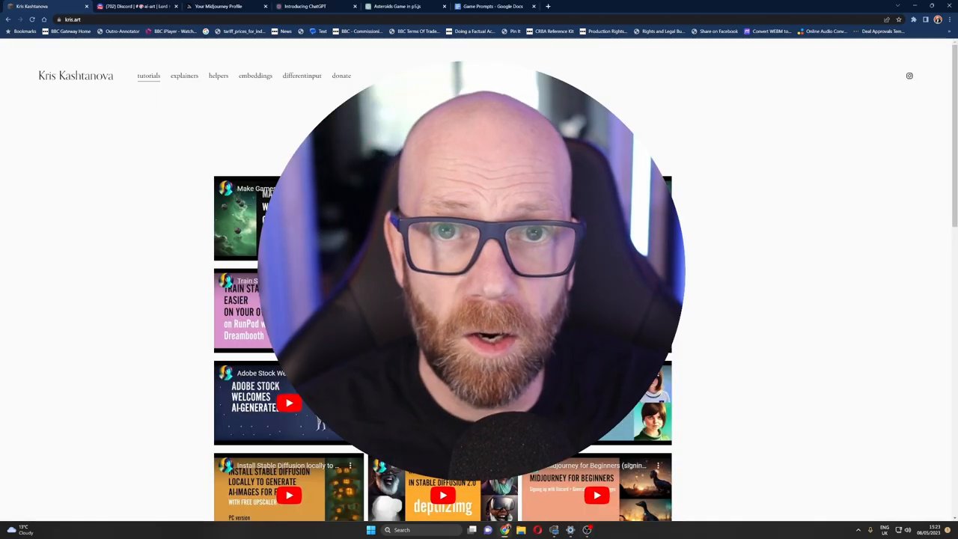
scroll(down, 3)
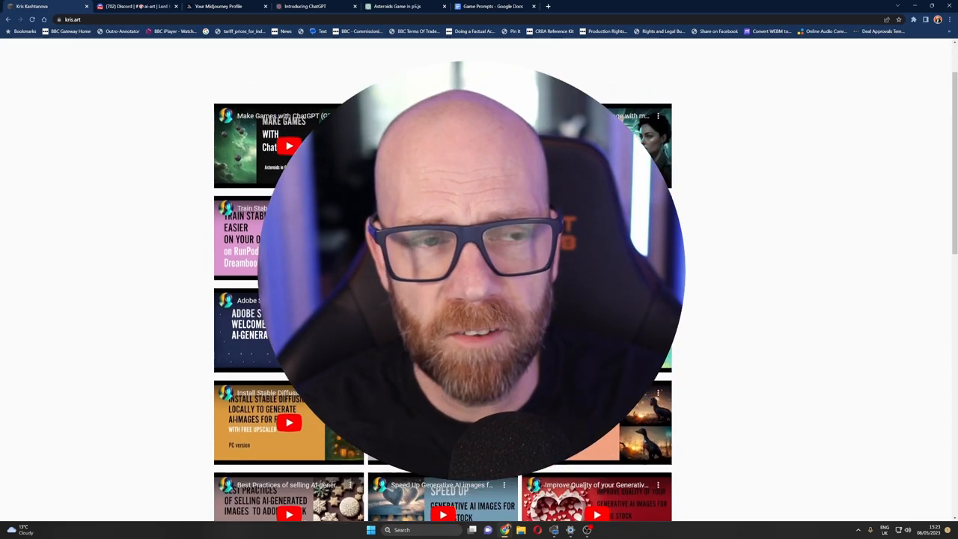